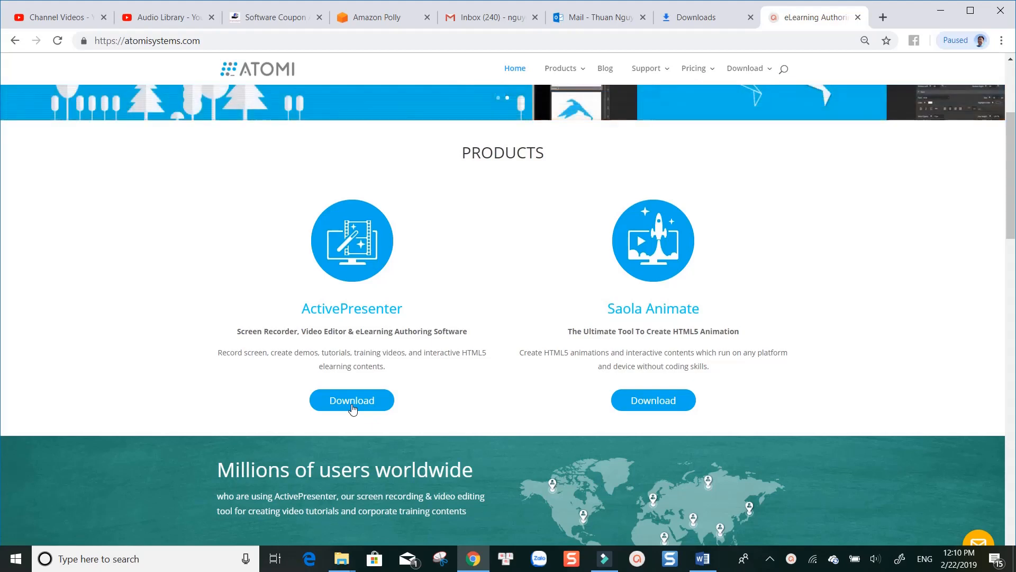
- Start downloading ActivePresenter from the Atomi products page in Chrome
{"action": "left_click", "coordinate": [352, 400]}
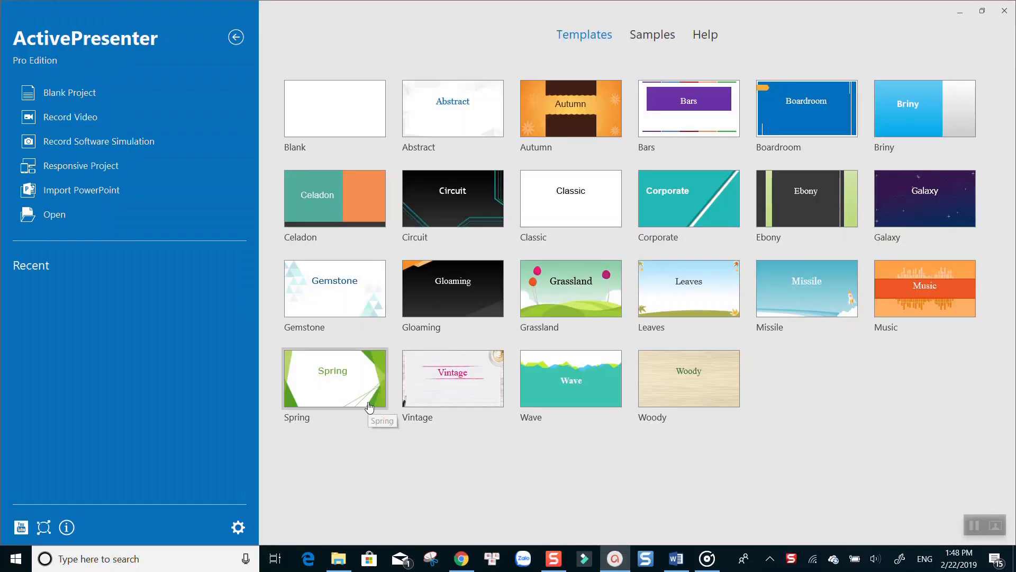
{"action": "mouse_move", "coordinate": [311, 457]}
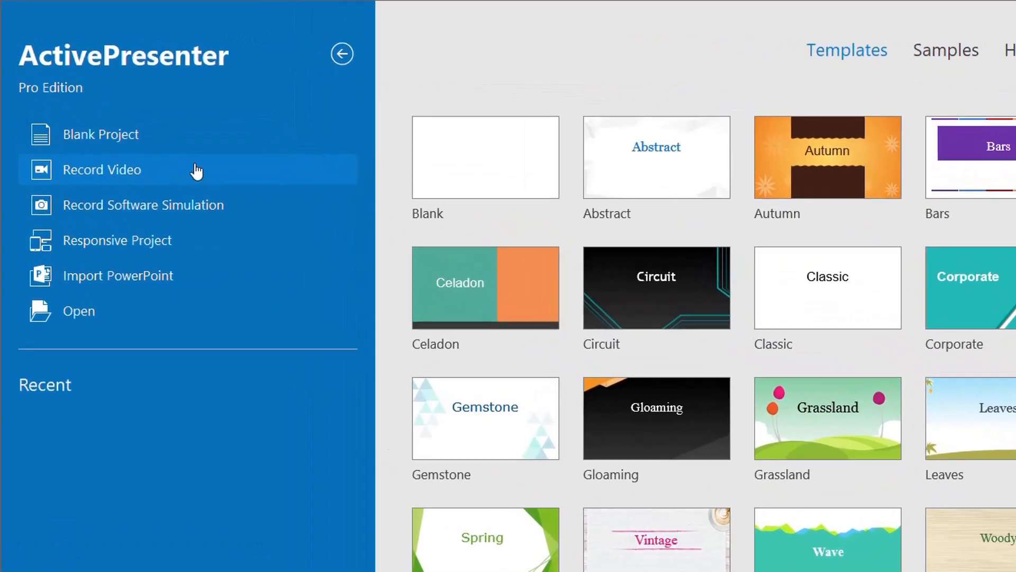
{"action": "mouse_move", "coordinate": [128, 311]}
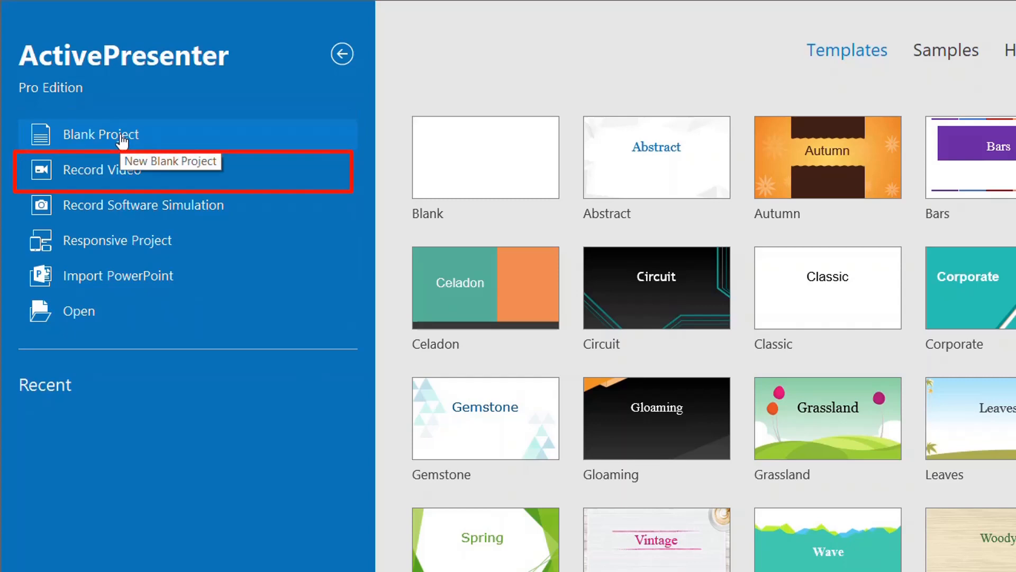
{"action": "mouse_move", "coordinate": [119, 170]}
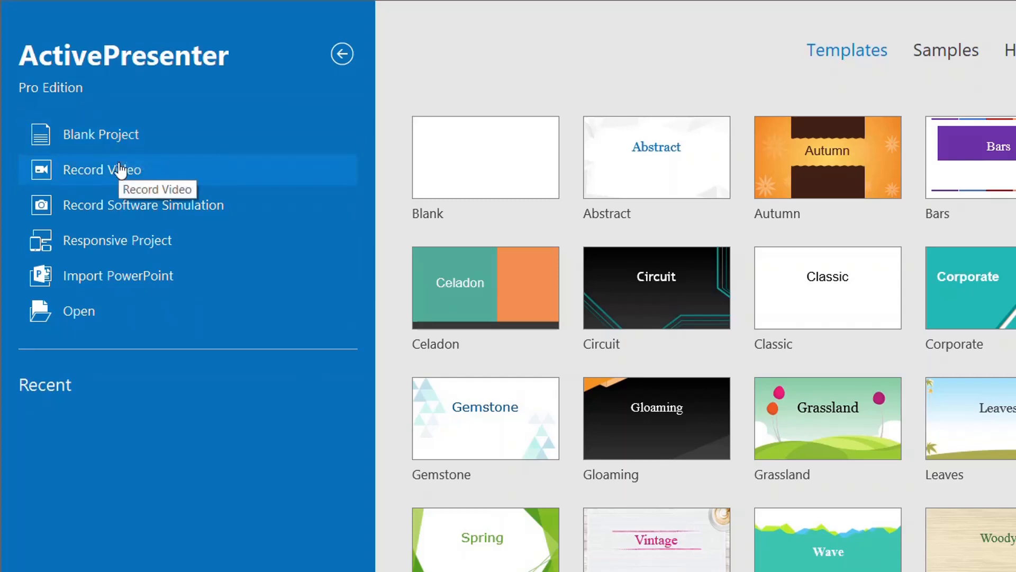
{"action": "mouse_move", "coordinate": [129, 204]}
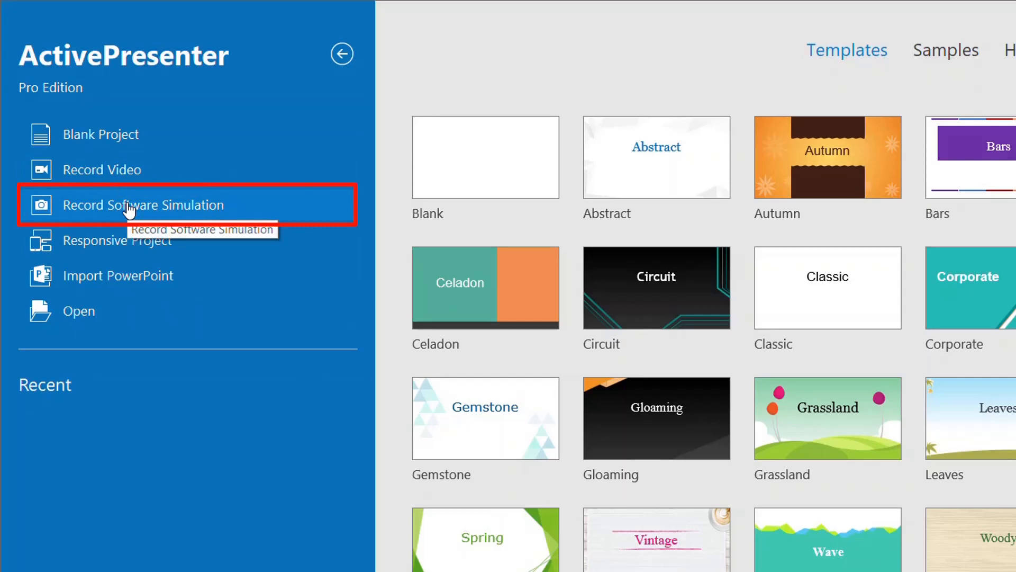
{"action": "mouse_move", "coordinate": [123, 240]}
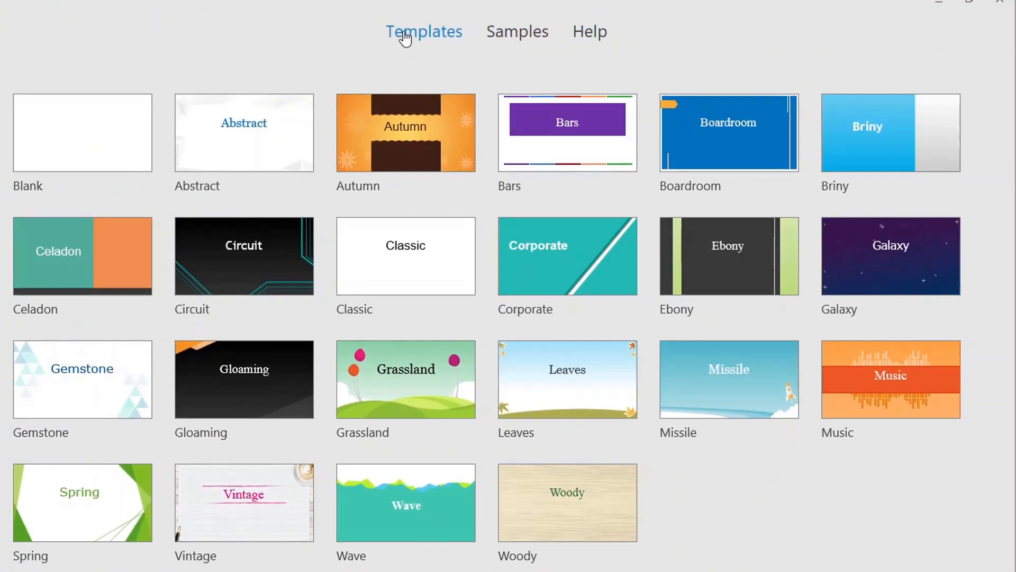
- Browse the Samples and Help sections of the start screen and close the About window
{"action": "left_click", "coordinate": [516, 30]}
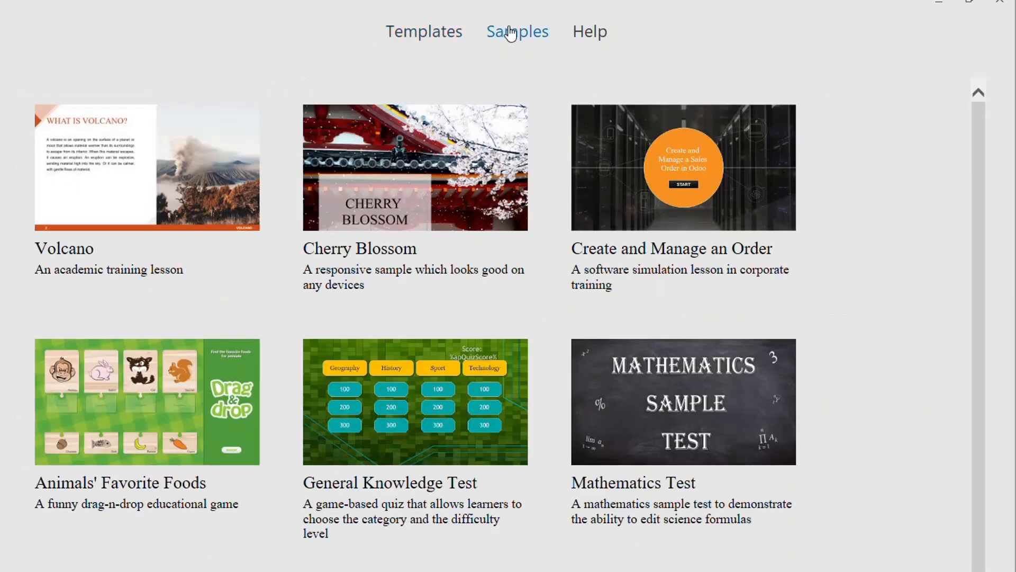
{"action": "left_click", "coordinate": [589, 31]}
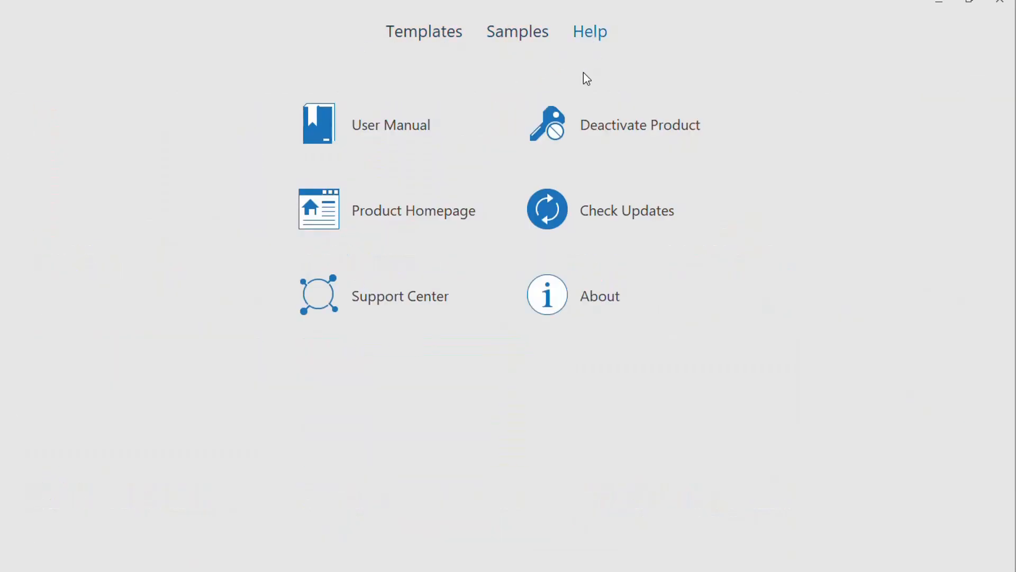
{"action": "mouse_move", "coordinate": [391, 125]}
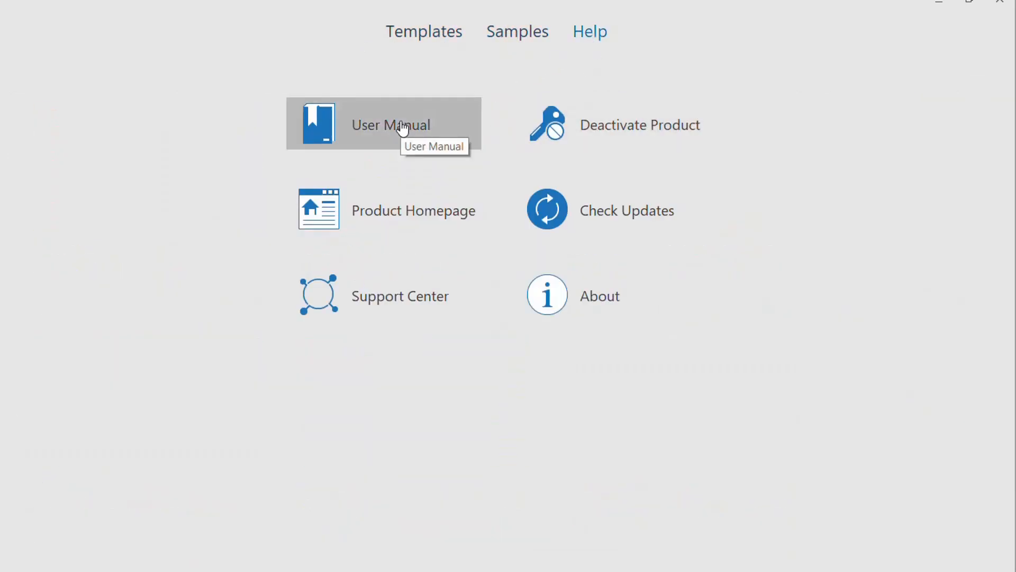
{"action": "mouse_move", "coordinate": [547, 209]}
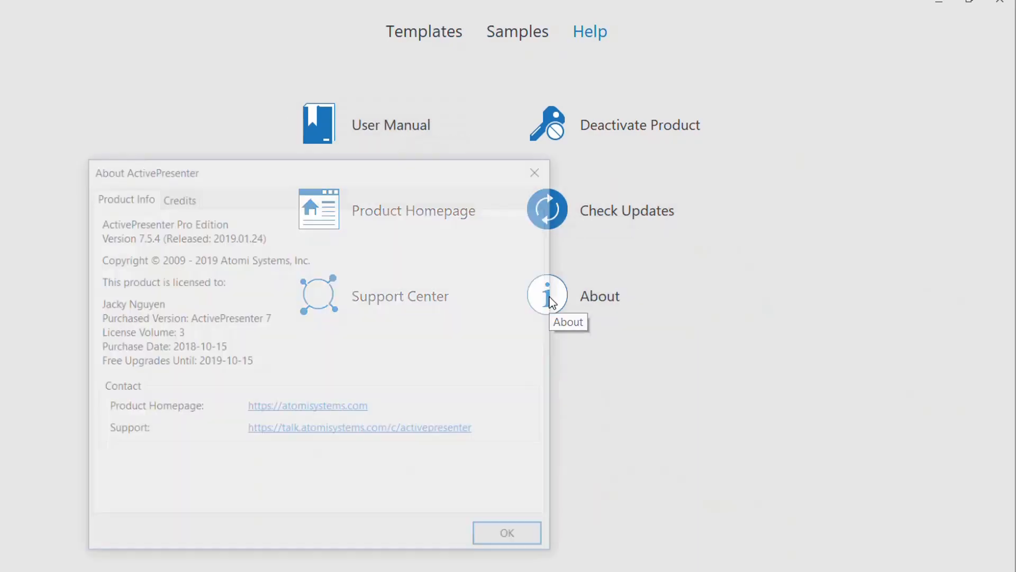
{"action": "left_click", "coordinate": [506, 532]}
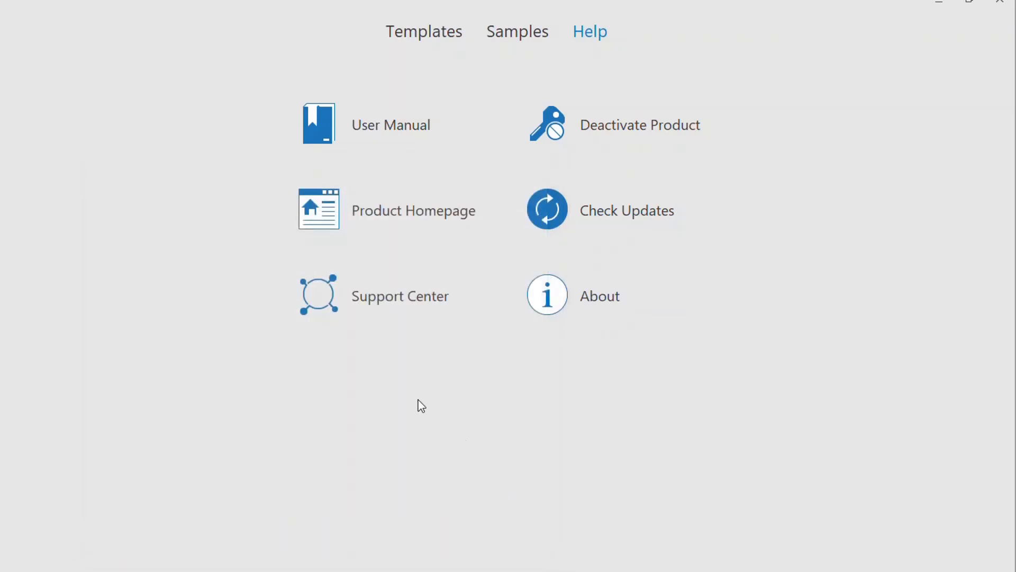
{"action": "mouse_move", "coordinate": [394, 316]}
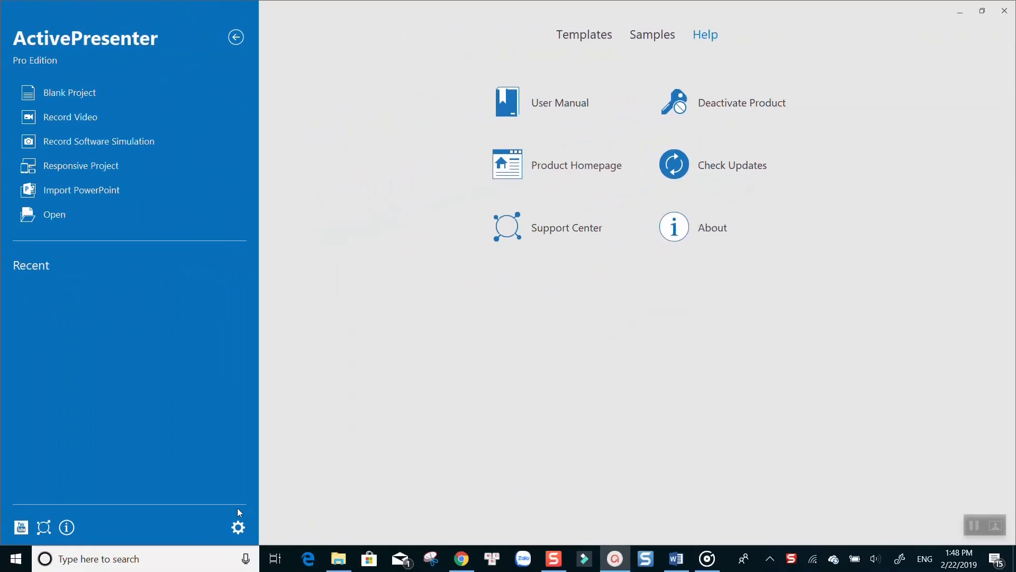
{"action": "left_click", "coordinate": [239, 527]}
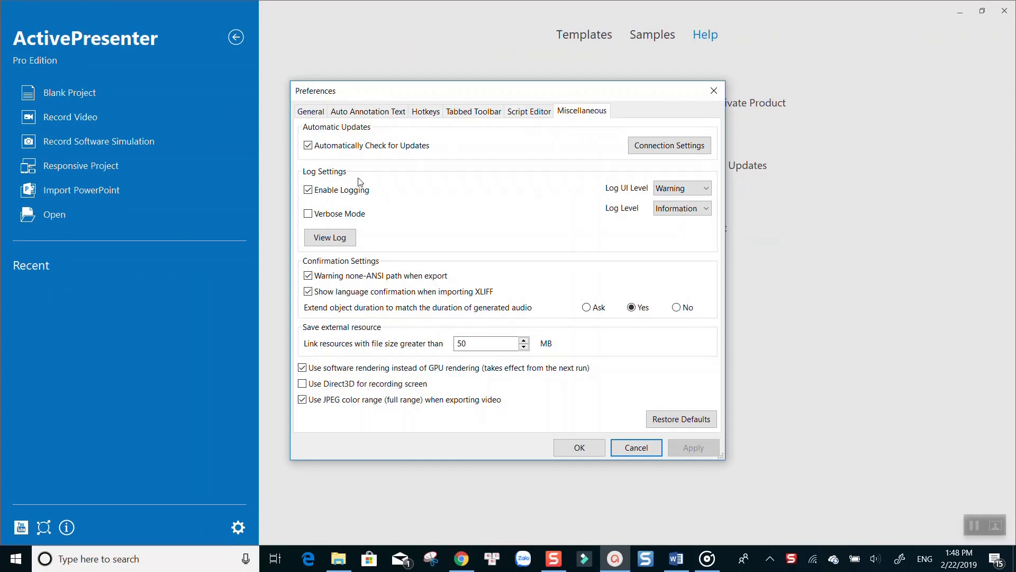
{"action": "left_click", "coordinate": [425, 111]}
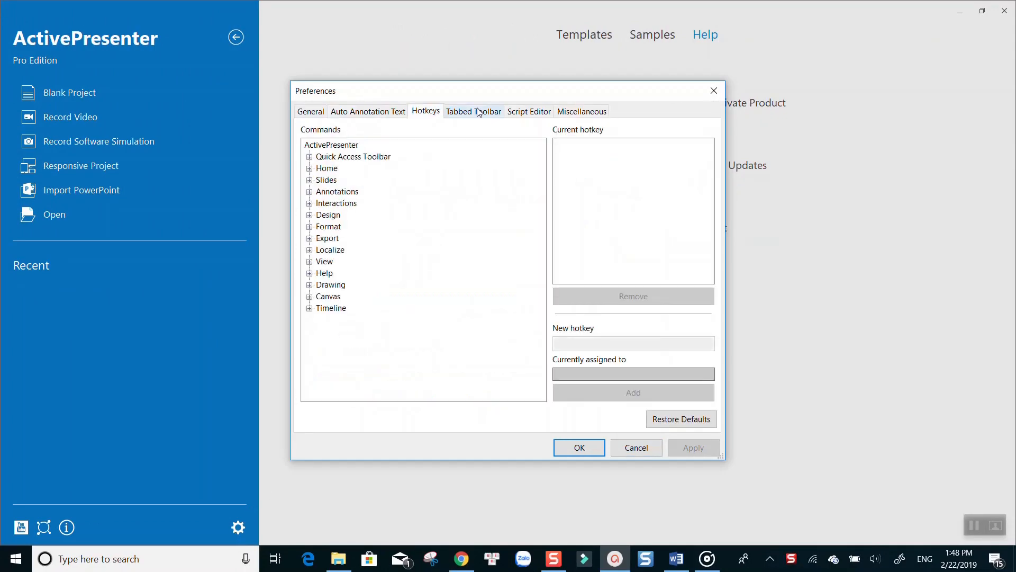
{"action": "left_click", "coordinate": [473, 111]}
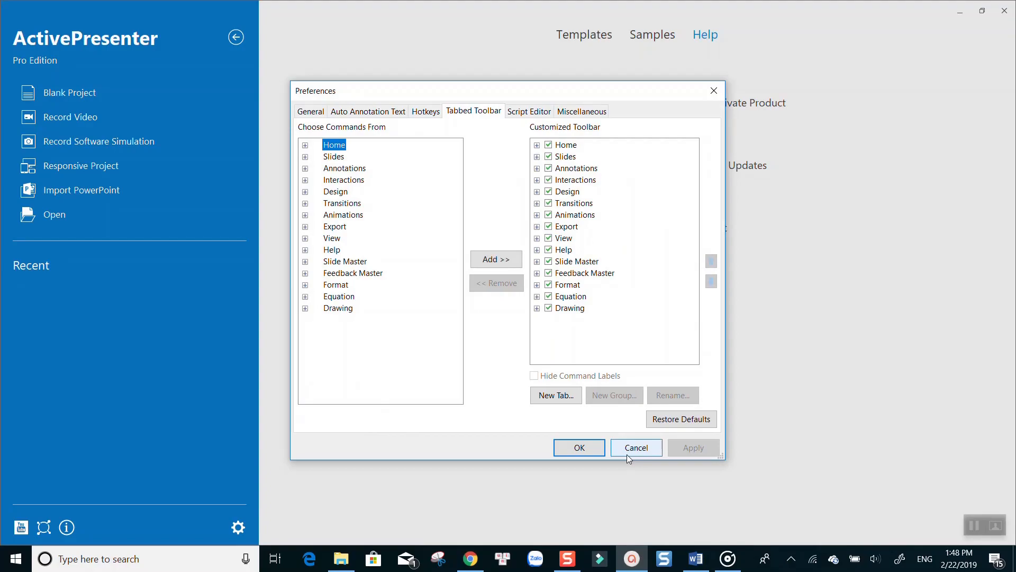
{"action": "left_click", "coordinate": [636, 447]}
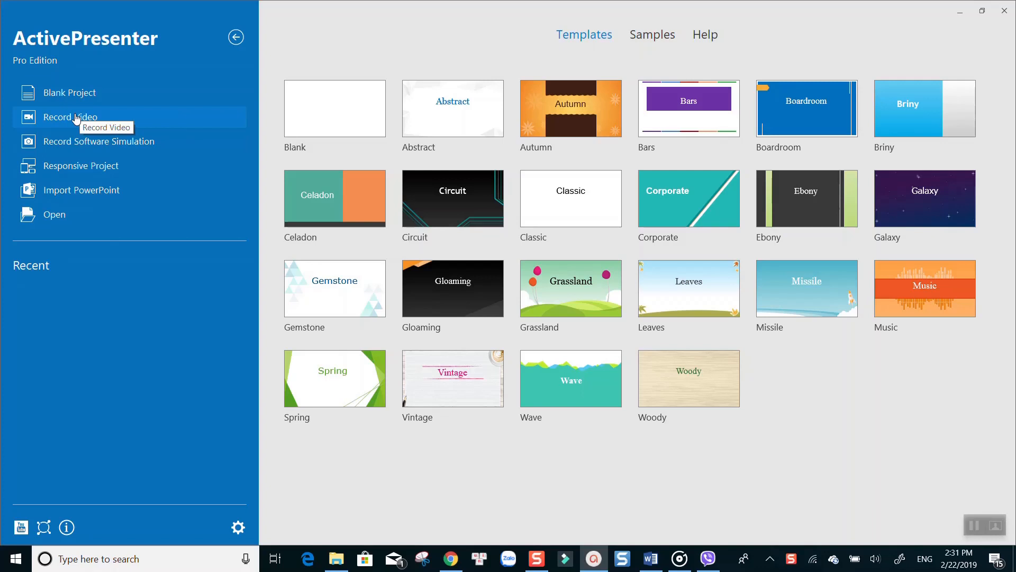
- Create a new project and choose Record Video from the Slides commands
{"action": "left_click", "coordinate": [70, 116]}
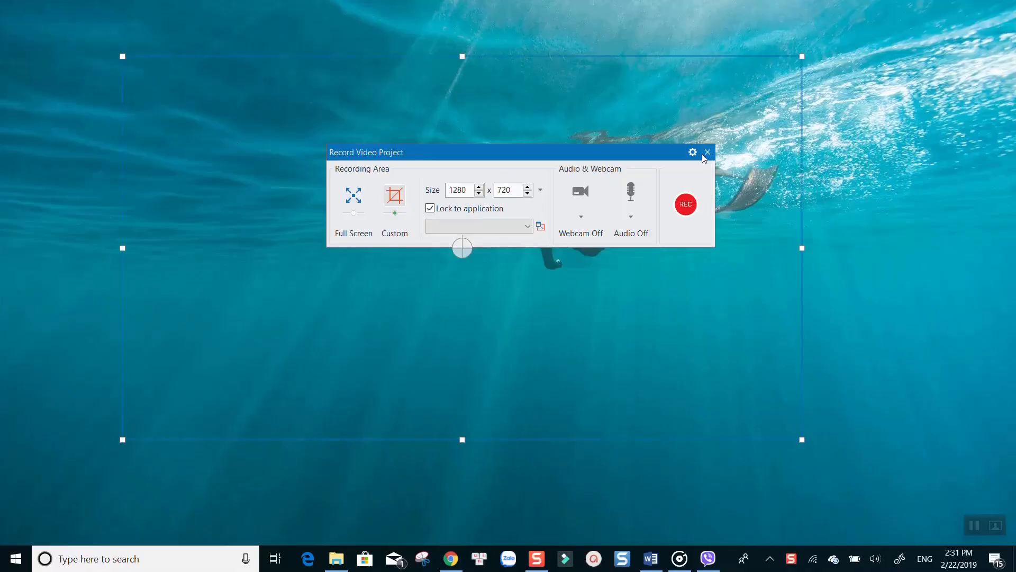
{"action": "left_click", "coordinate": [707, 152]}
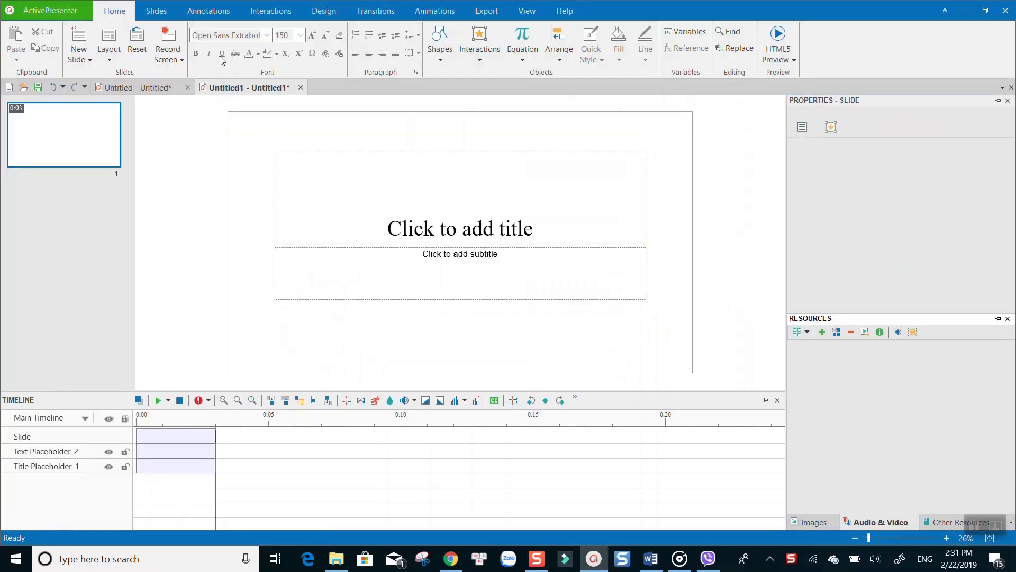
{"action": "left_click", "coordinate": [156, 10]}
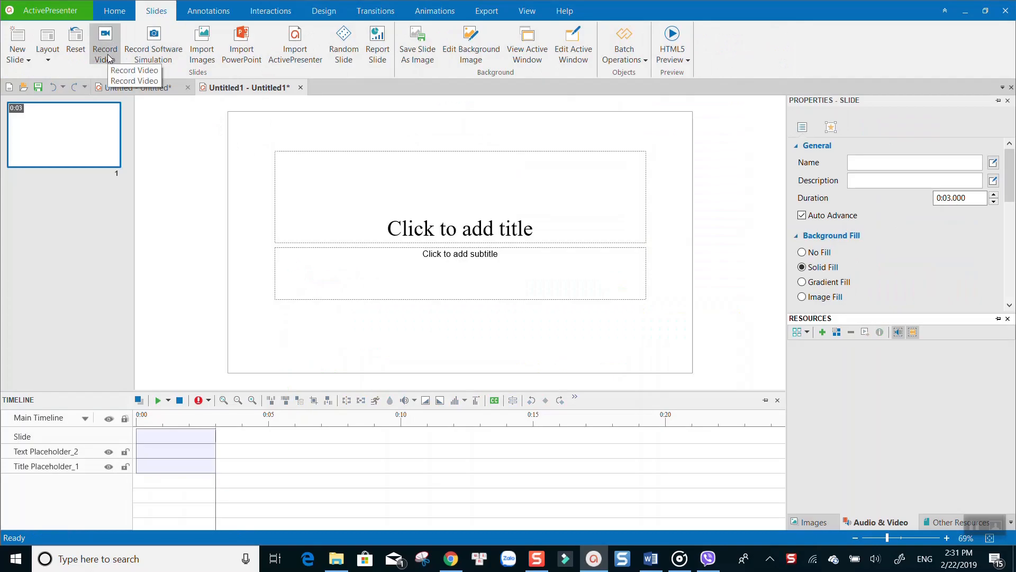
{"action": "left_click", "coordinate": [135, 69]}
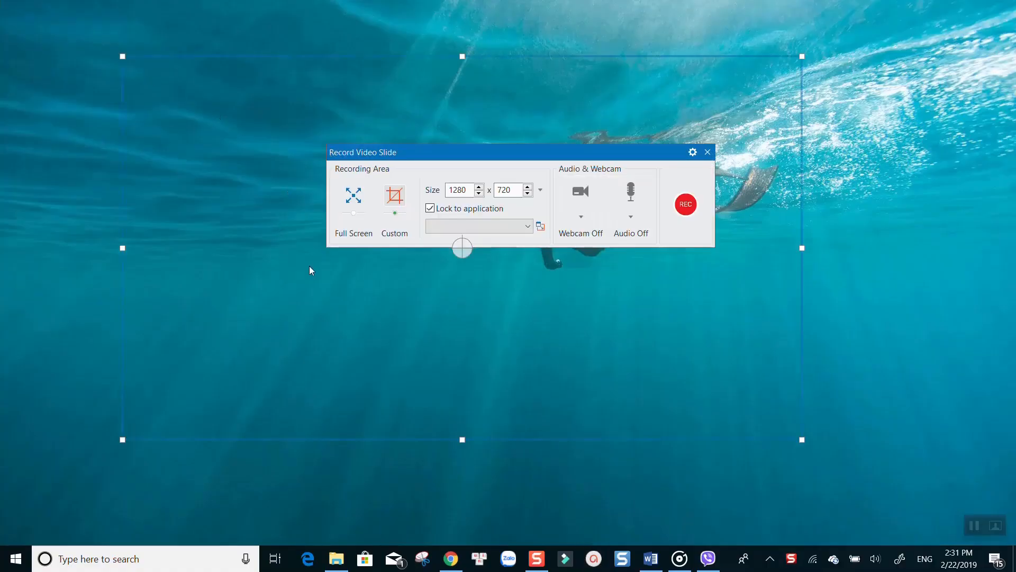
{"action": "mouse_move", "coordinate": [580, 263]}
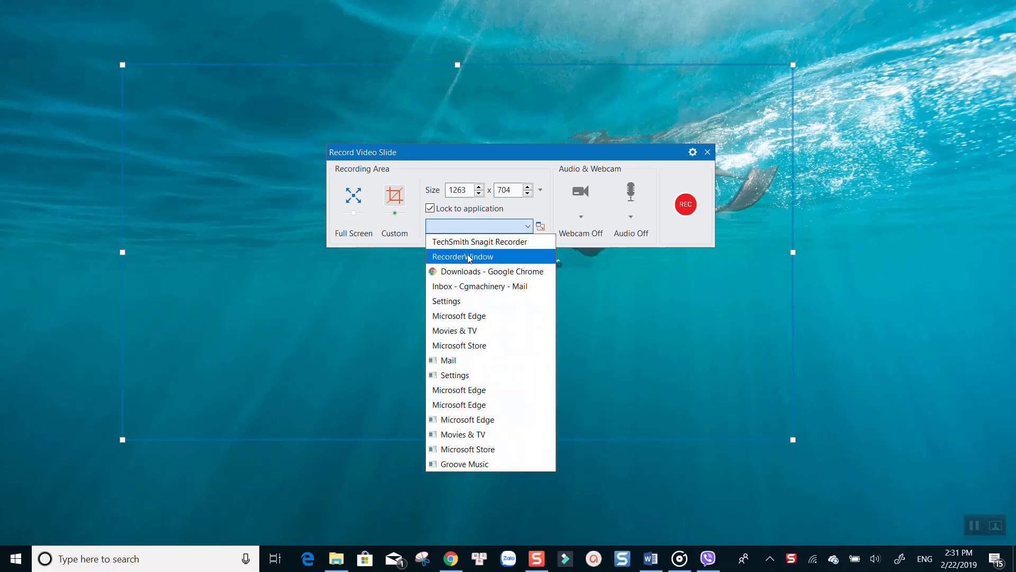
- Lock the recording area to the recorder window and turn audio capture on, webcam unavailable
{"action": "left_click", "coordinate": [463, 256]}
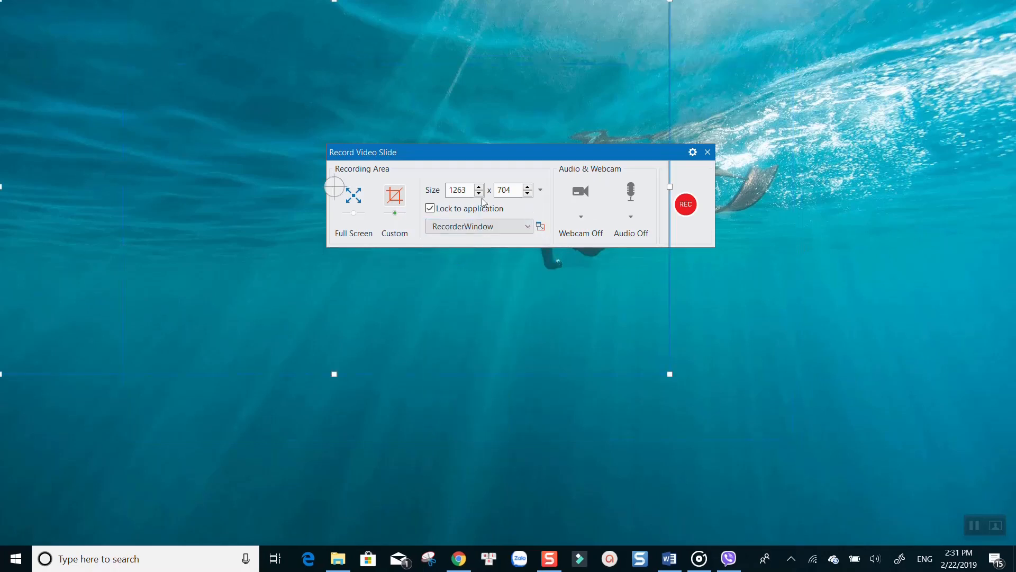
{"action": "mouse_move", "coordinate": [581, 191]}
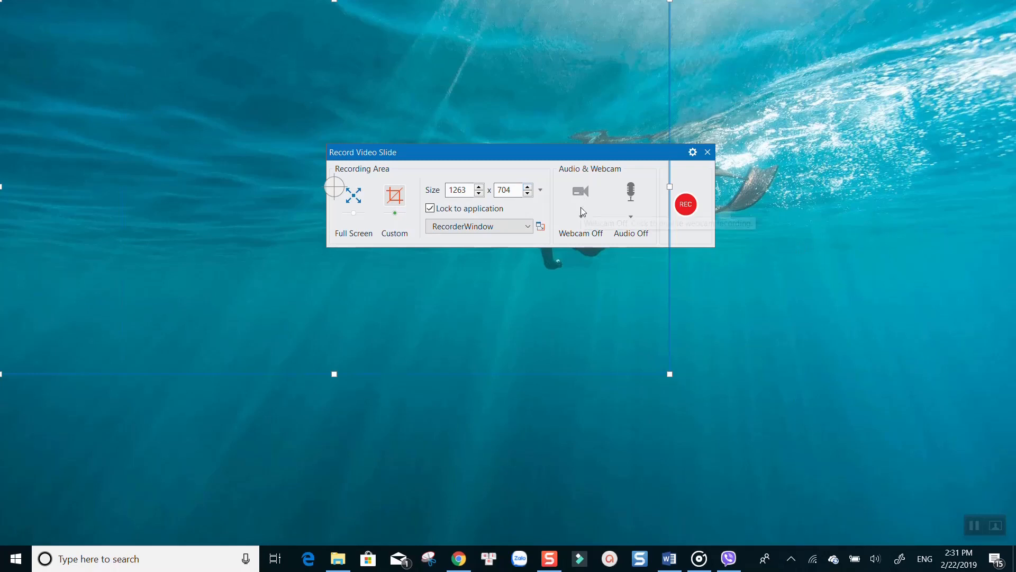
{"action": "left_click", "coordinate": [581, 192]}
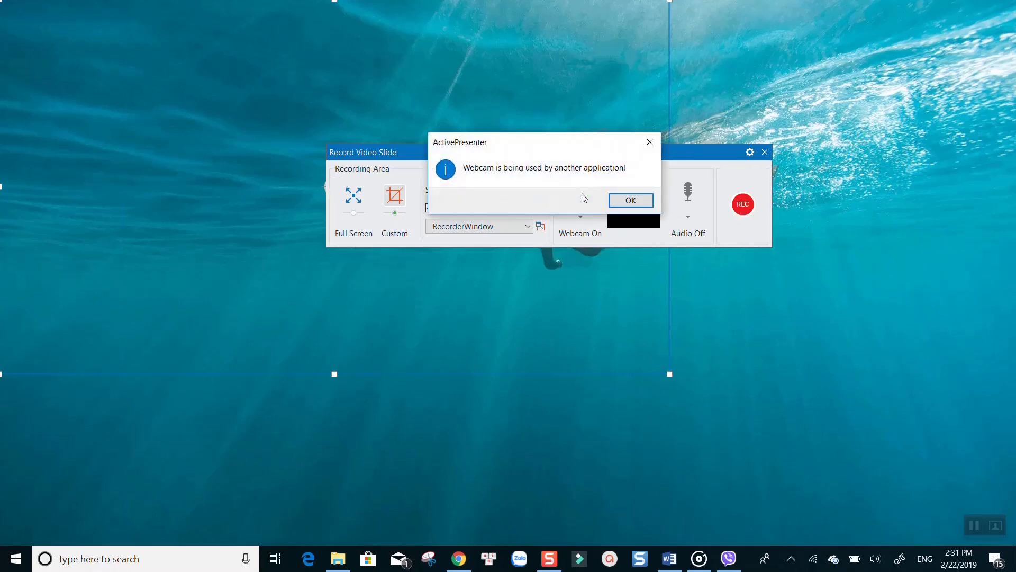
{"action": "left_click", "coordinate": [629, 200]}
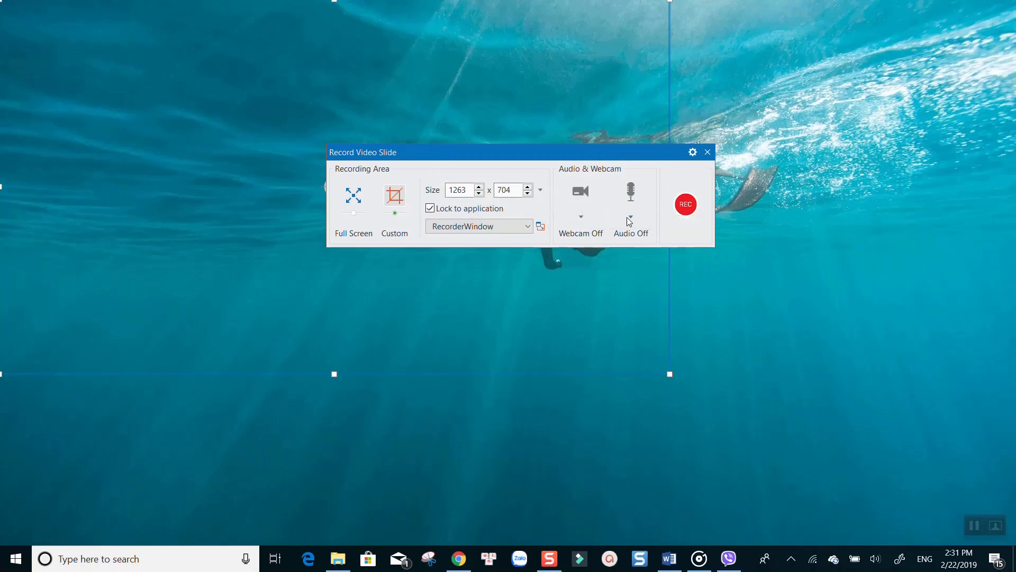
{"action": "left_click", "coordinate": [630, 190]}
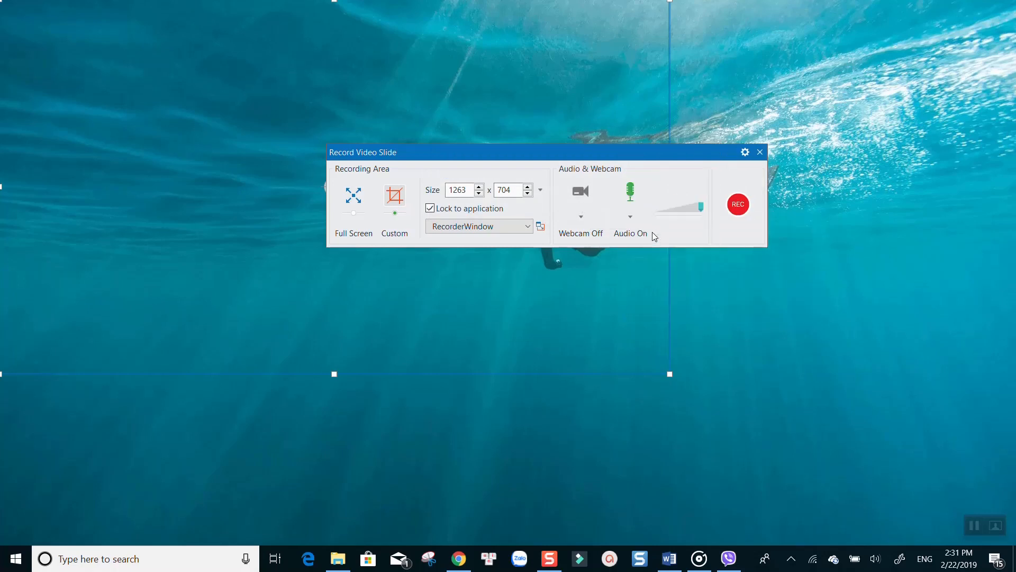
- Review the Recording Settings and the recording hotkeys from the recorder options
{"action": "left_click", "coordinate": [745, 151]}
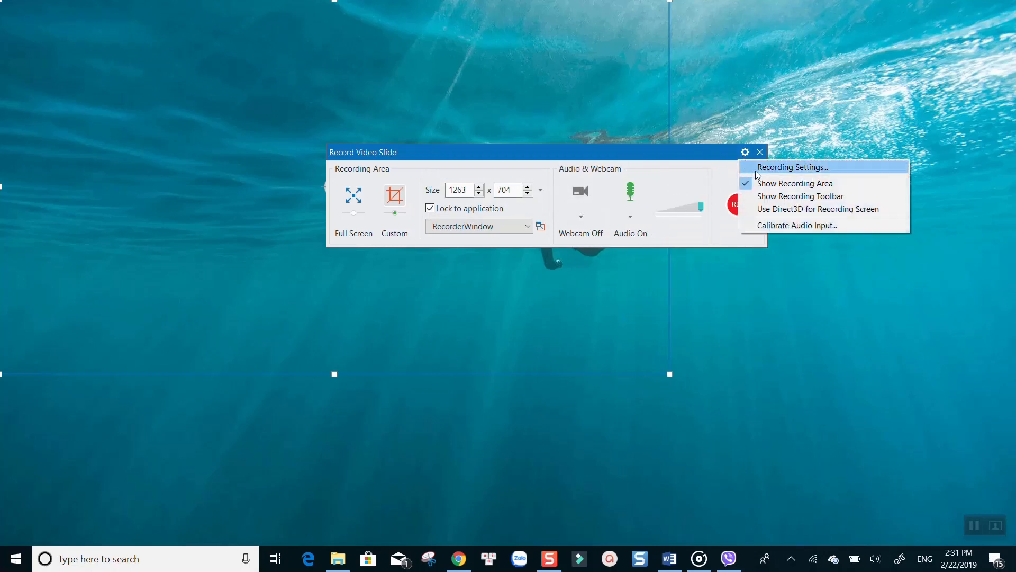
{"action": "left_click", "coordinate": [790, 166]}
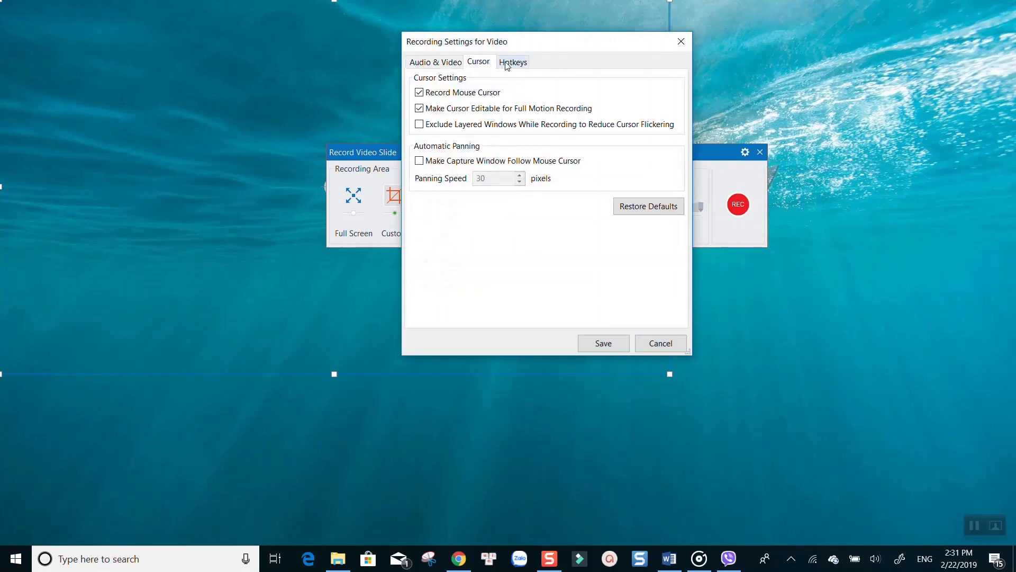
{"action": "left_click", "coordinate": [512, 61]}
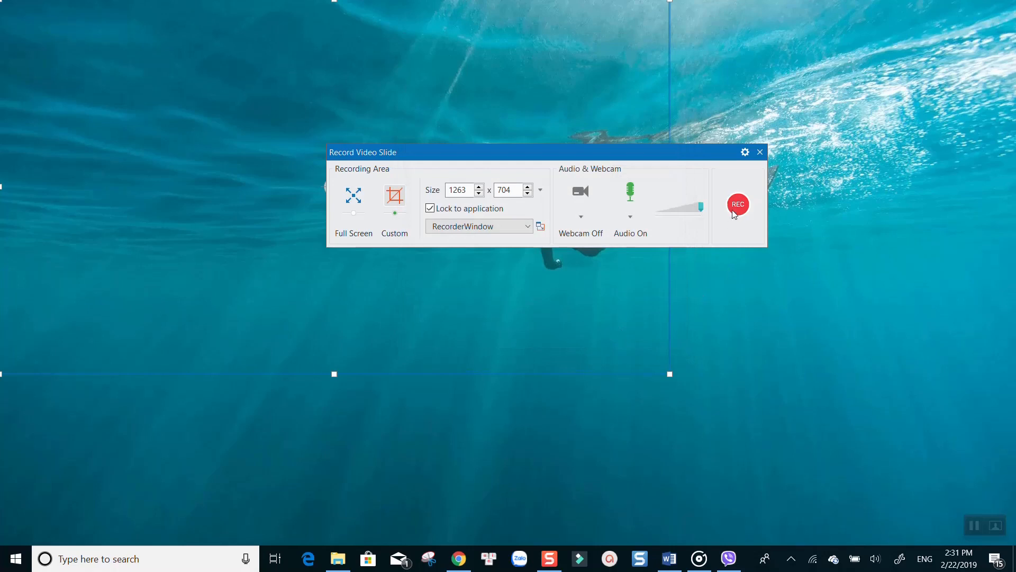
{"action": "mouse_move", "coordinate": [737, 207]}
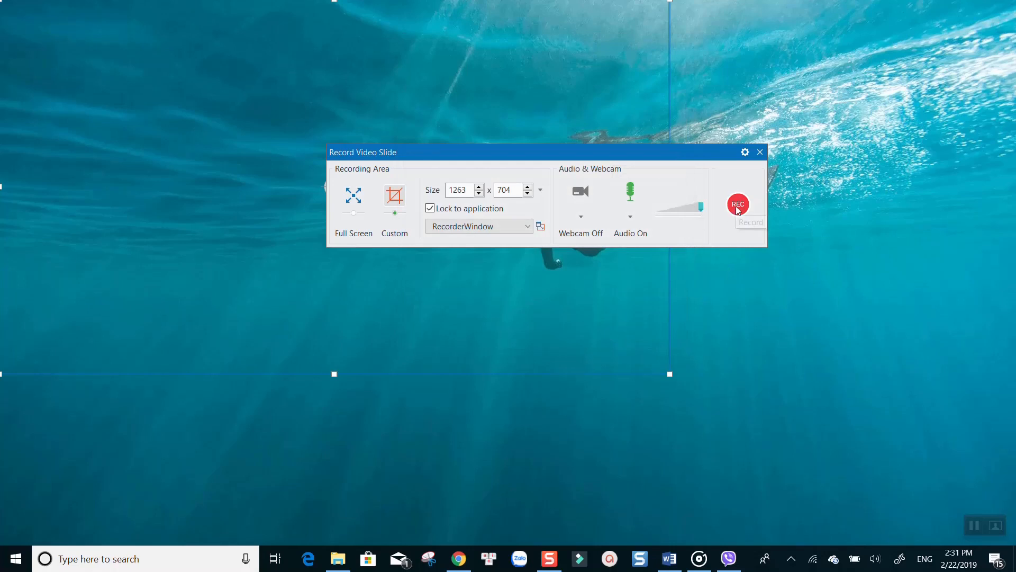
- Record a short clip of the desktop and stop so the footage is inserted as slides
{"action": "left_click", "coordinate": [737, 204]}
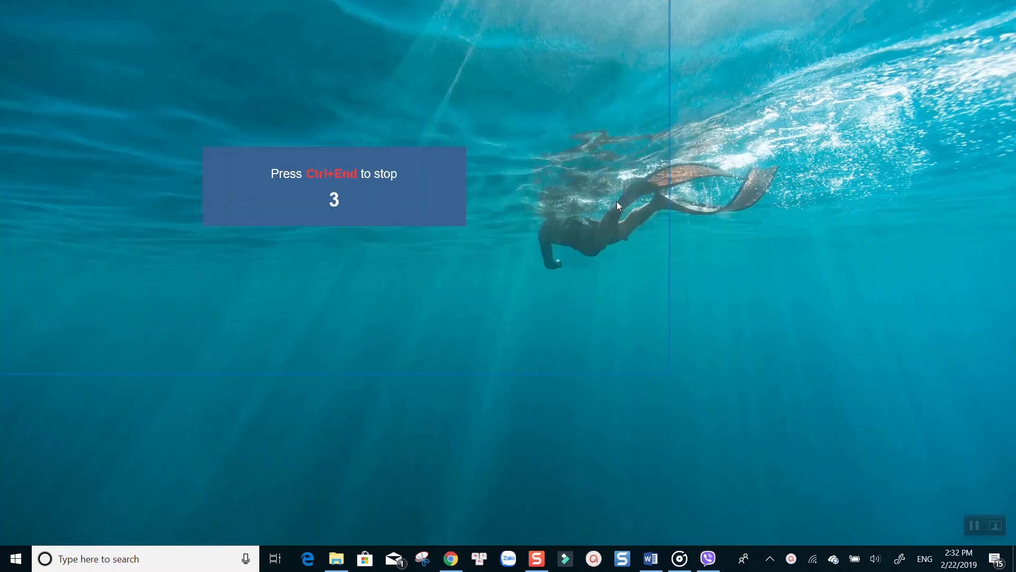
{"action": "mouse_move", "coordinate": [447, 236]}
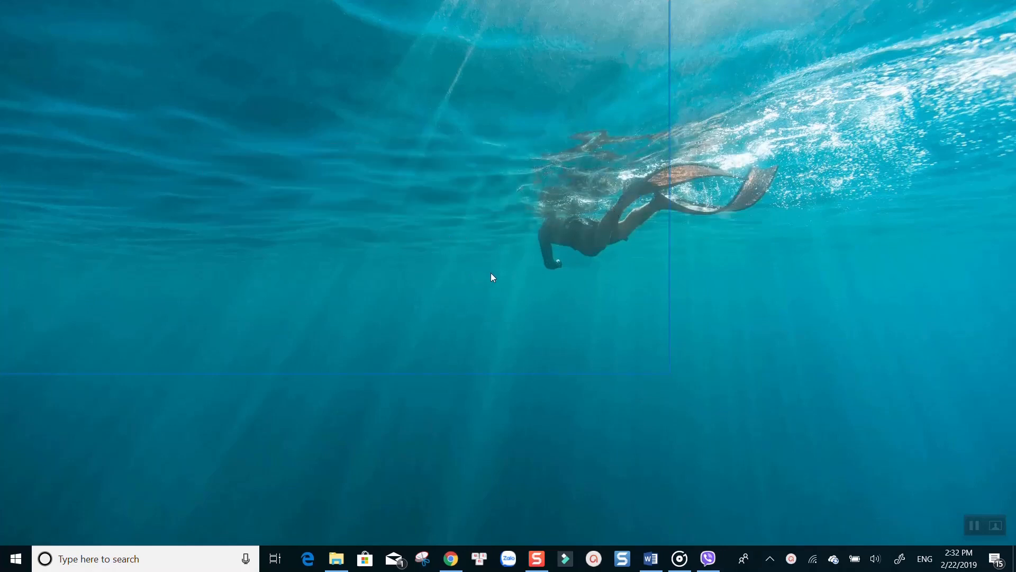
{"action": "mouse_move", "coordinate": [492, 275]}
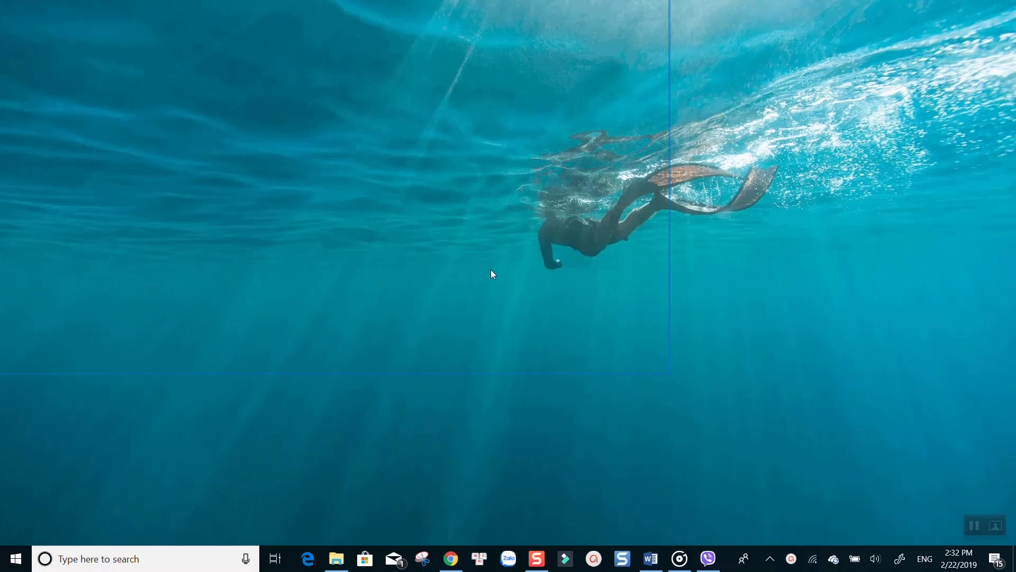
{"action": "left_click", "coordinate": [792, 558]}
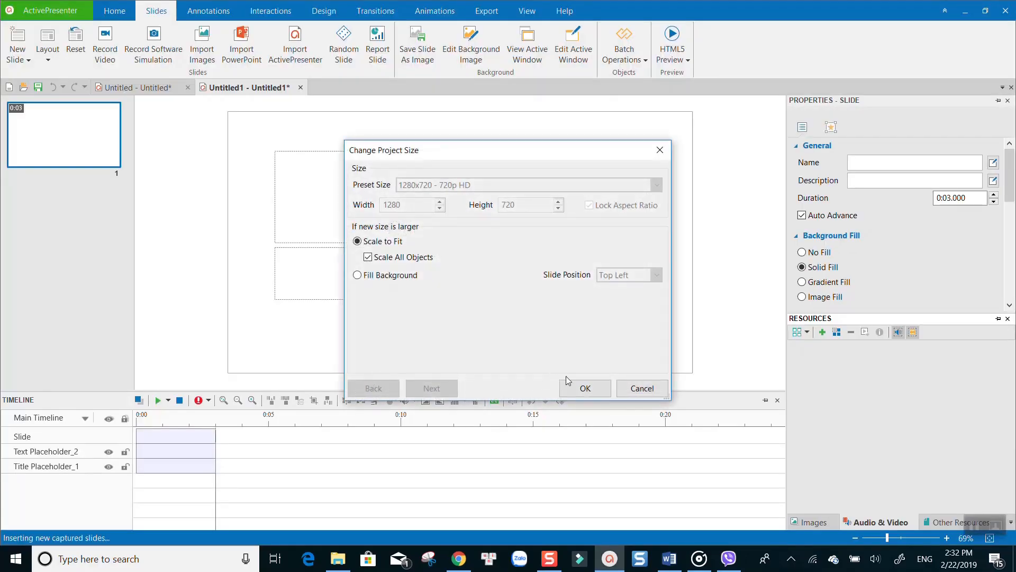
- Confirm the project size for the captured slides and select the blank first slide for deletion
{"action": "left_click", "coordinate": [583, 389]}
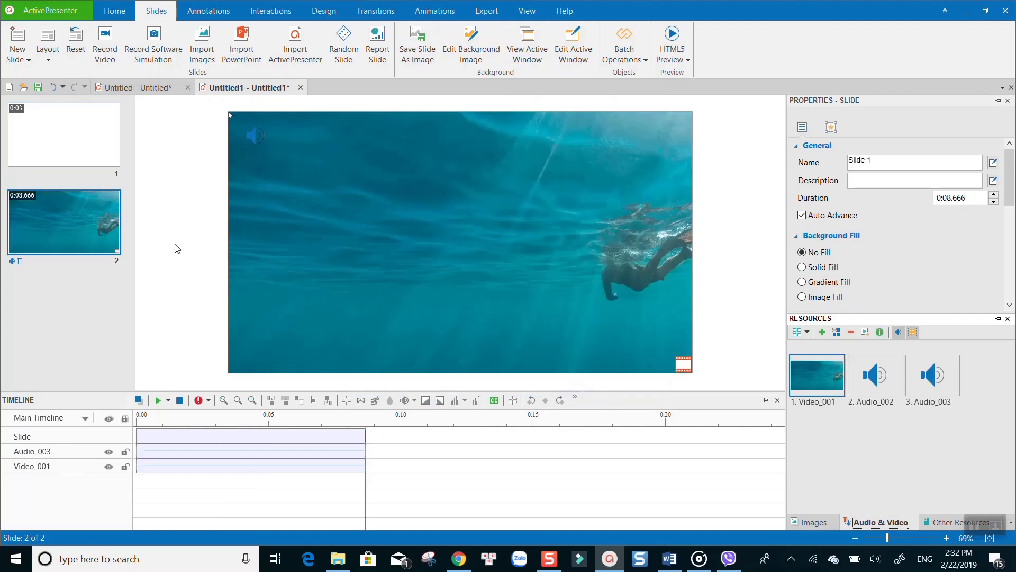
{"action": "left_click", "coordinate": [63, 134]}
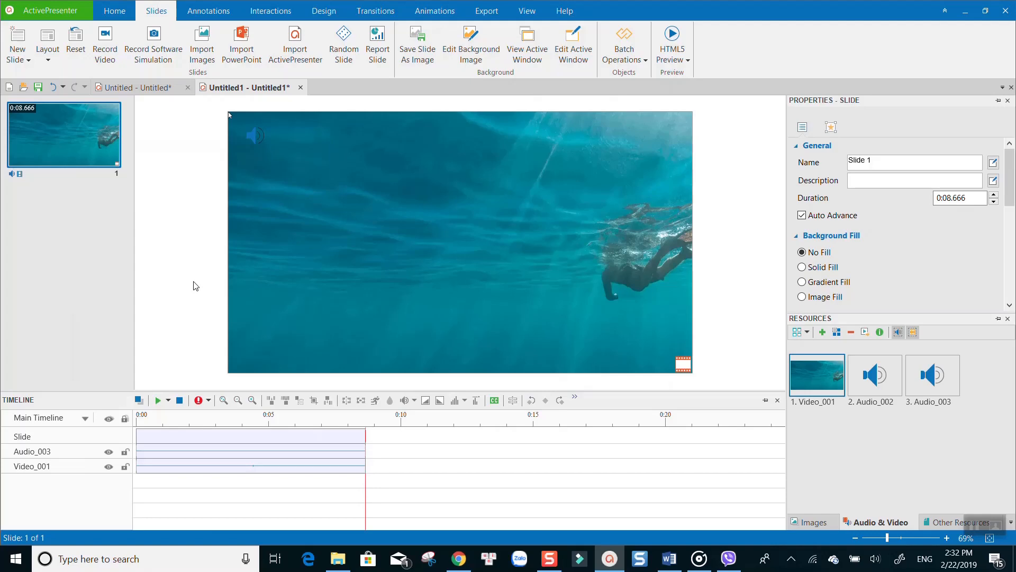
- Export the project as a video, keeping MP4 as the output format
{"action": "left_click", "coordinate": [486, 10]}
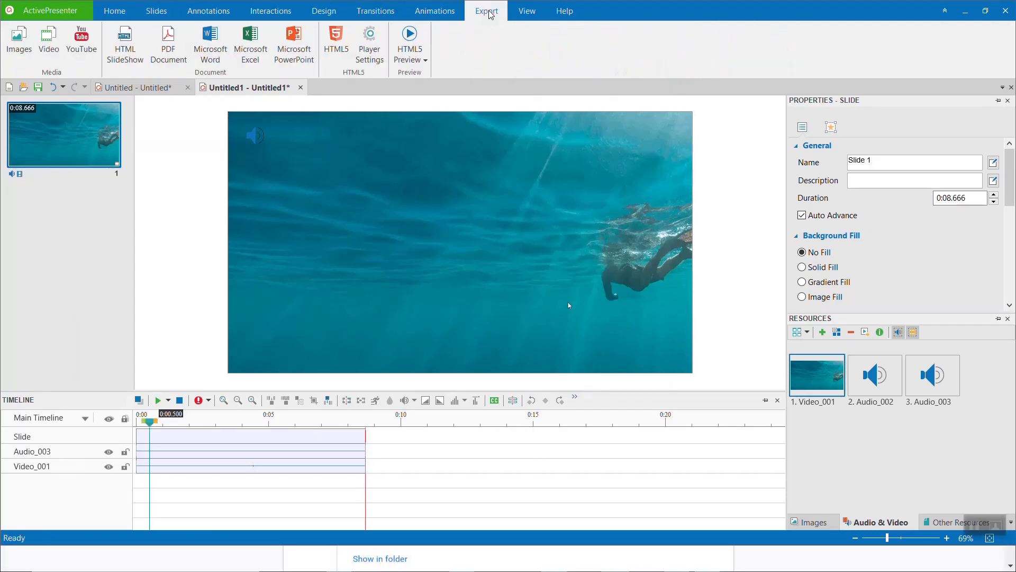
{"action": "left_click", "coordinate": [47, 39]}
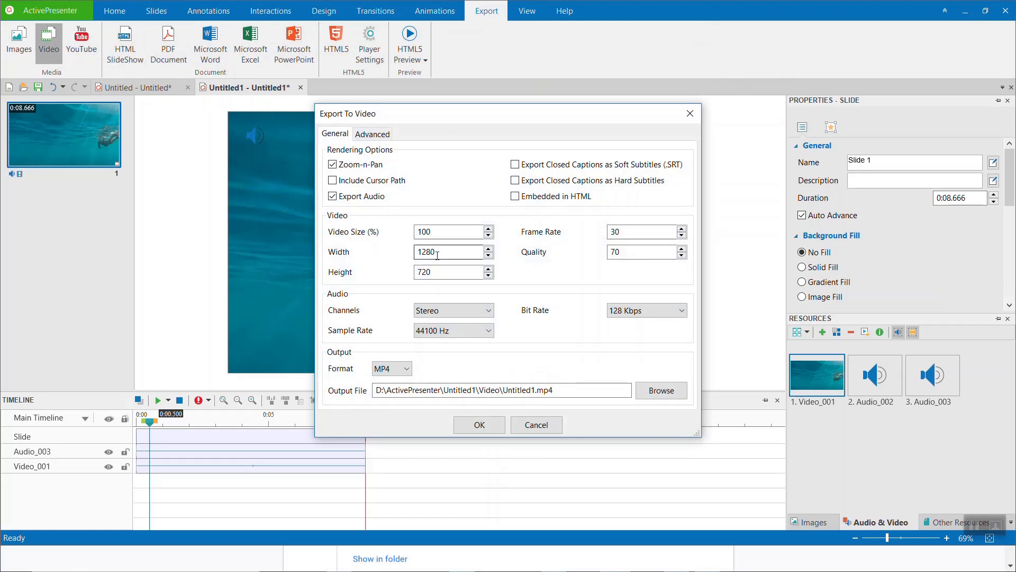
{"action": "left_click", "coordinate": [391, 369]}
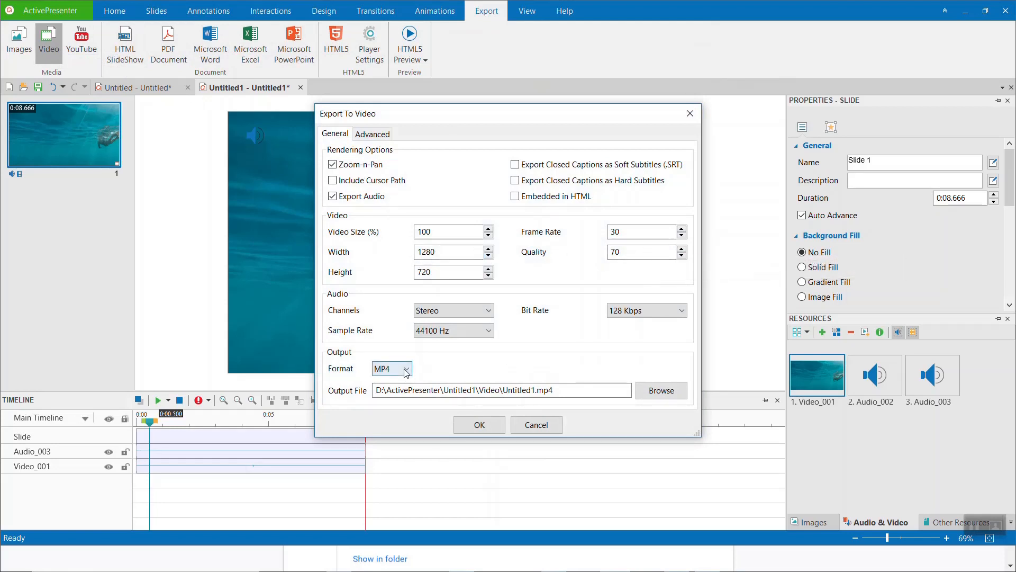
{"action": "left_click", "coordinate": [407, 368]}
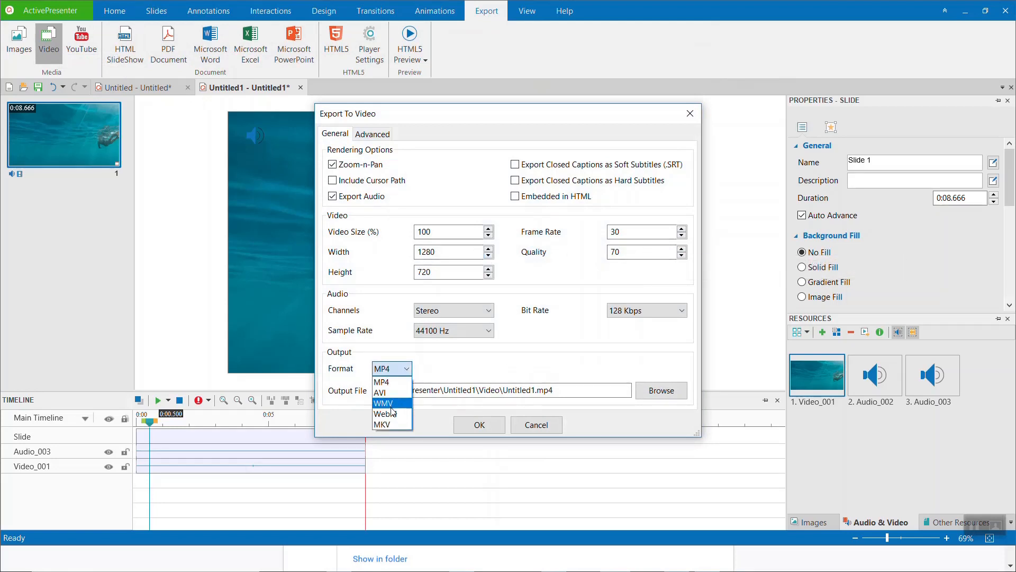
{"action": "left_click", "coordinate": [380, 382]}
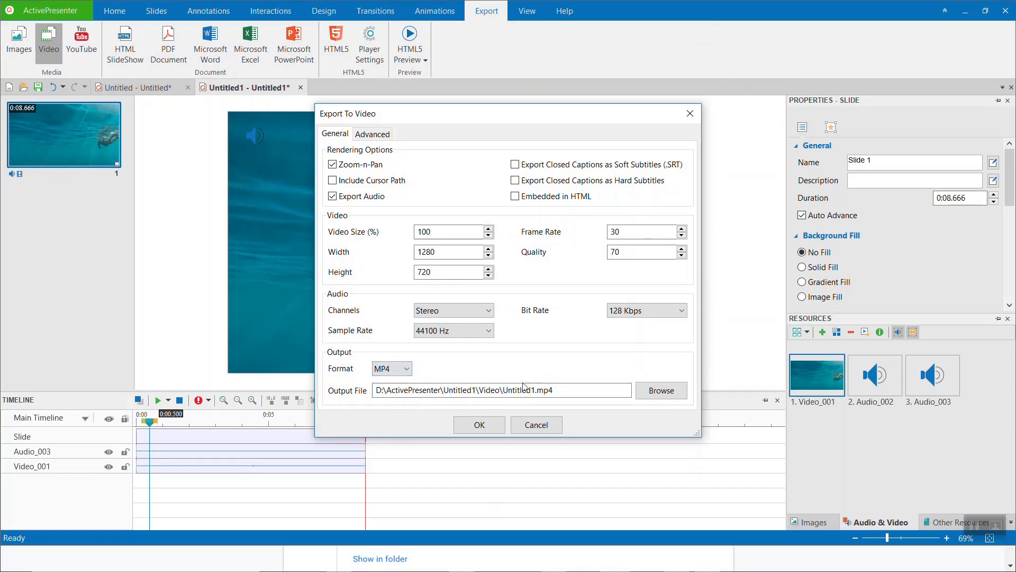
{"action": "left_click", "coordinate": [478, 424]}
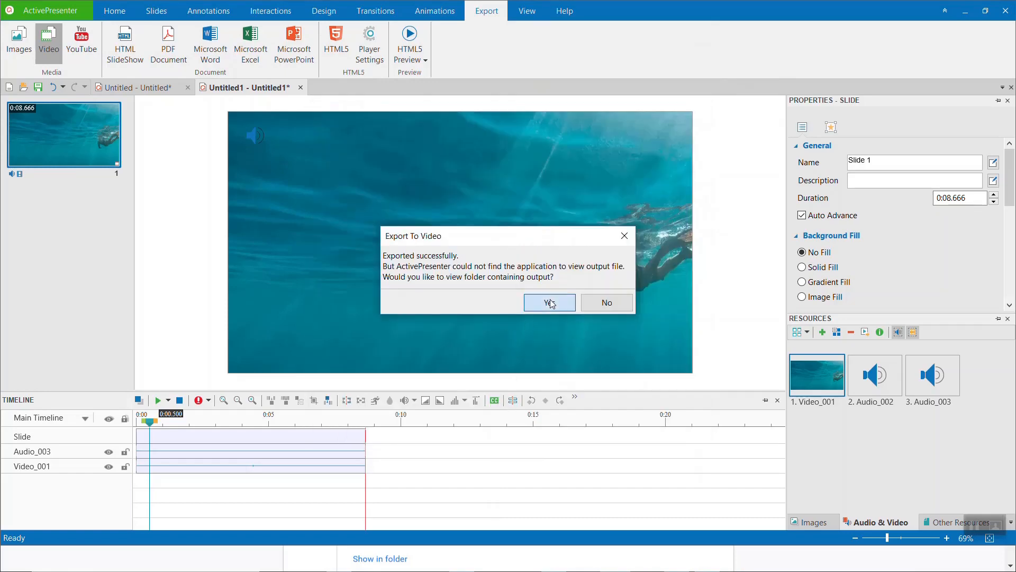
- View the output folder and play the exported Untitled1 video
{"action": "left_click", "coordinate": [549, 302]}
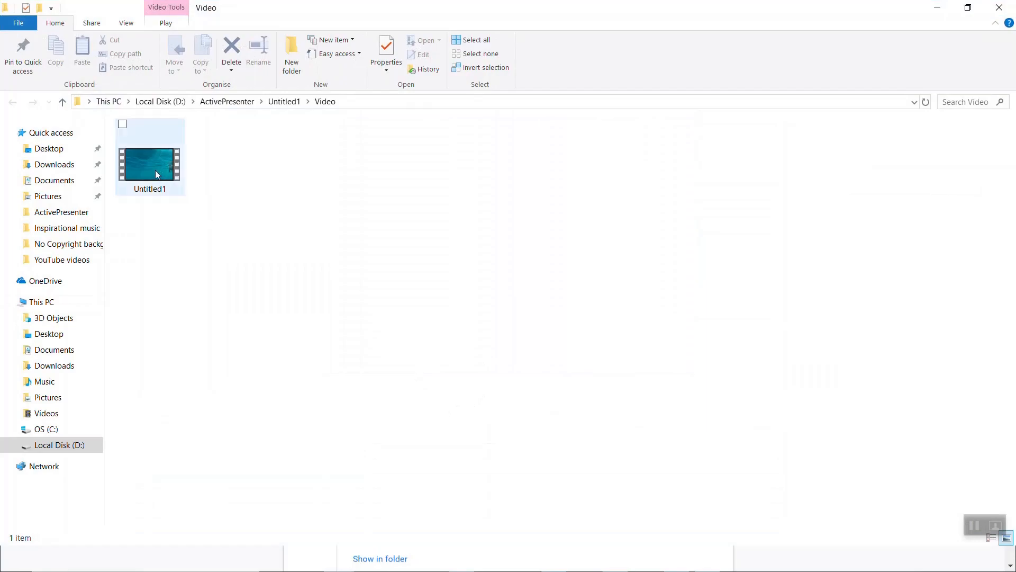
{"action": "double_click", "coordinate": [150, 164]}
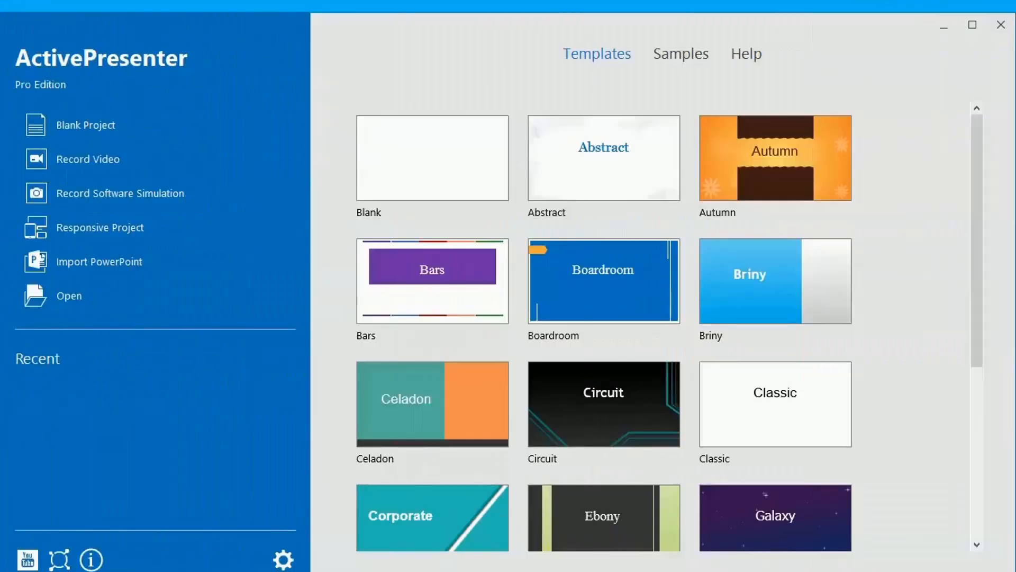
{"action": "mouse_move", "coordinate": [240, 192]}
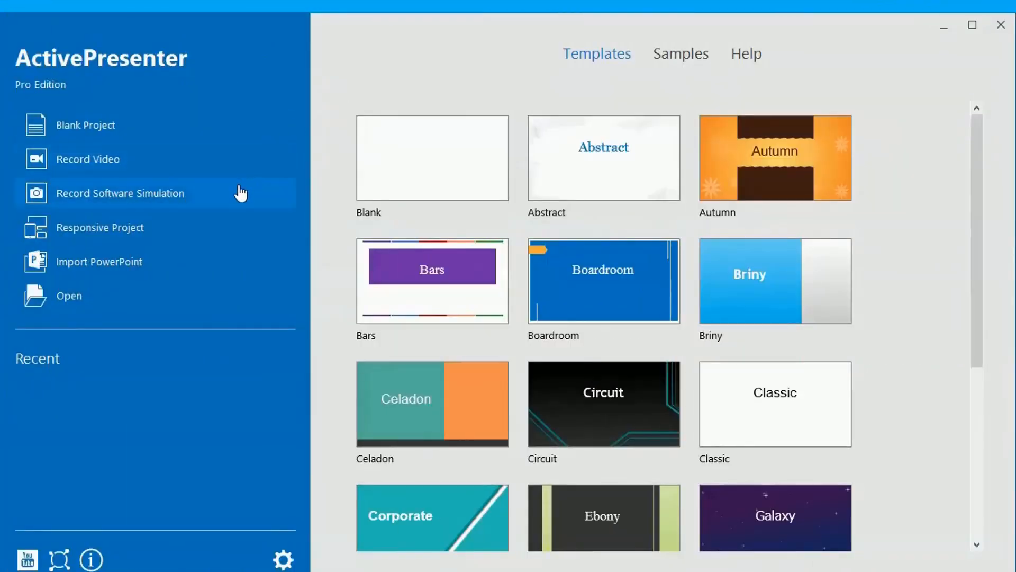
{"action": "mouse_move", "coordinate": [240, 192]}
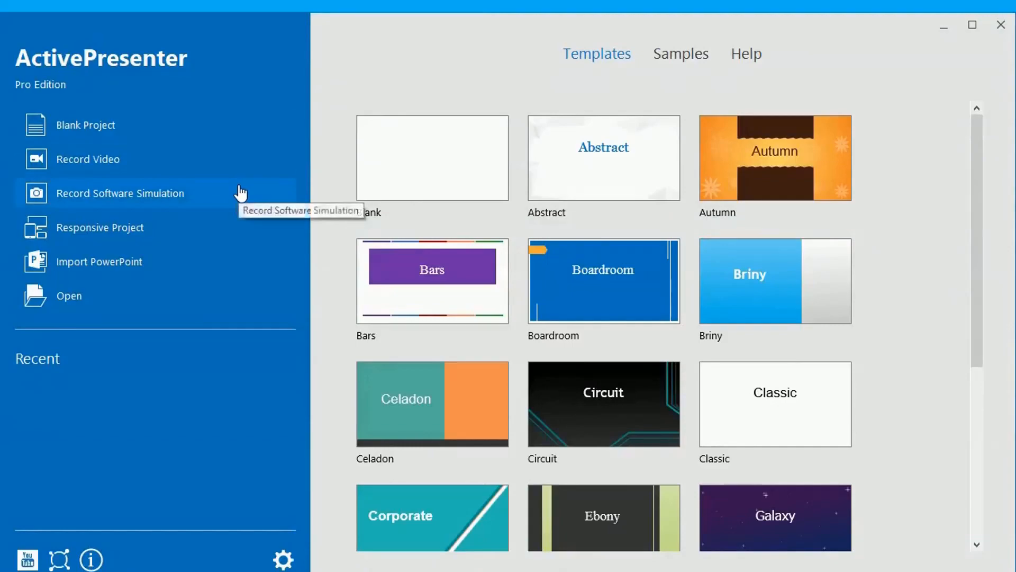
- Start a new software simulation project with a 1280 x 720 capture area
{"action": "left_click", "coordinate": [120, 193]}
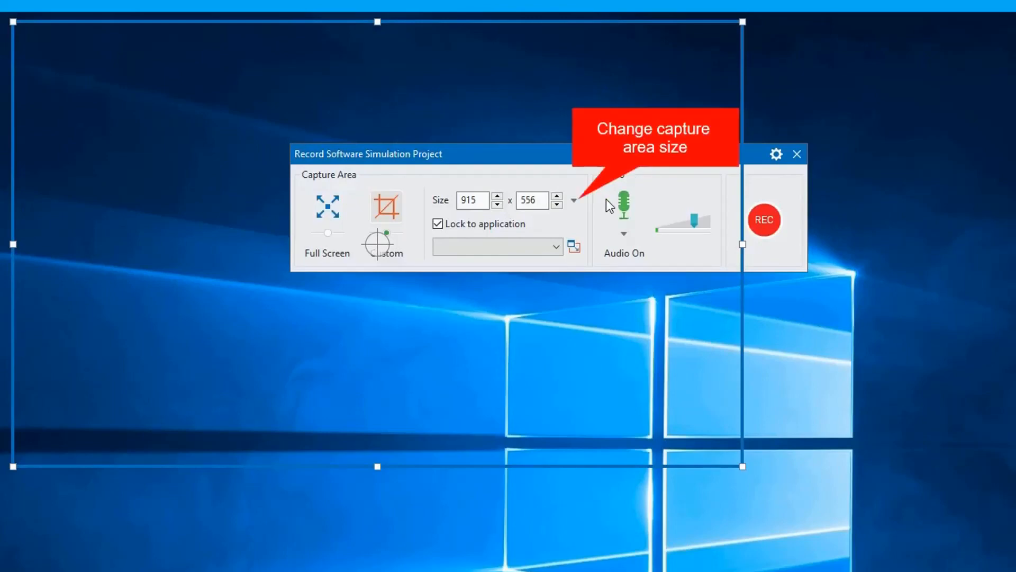
{"action": "mouse_move", "coordinate": [583, 213]}
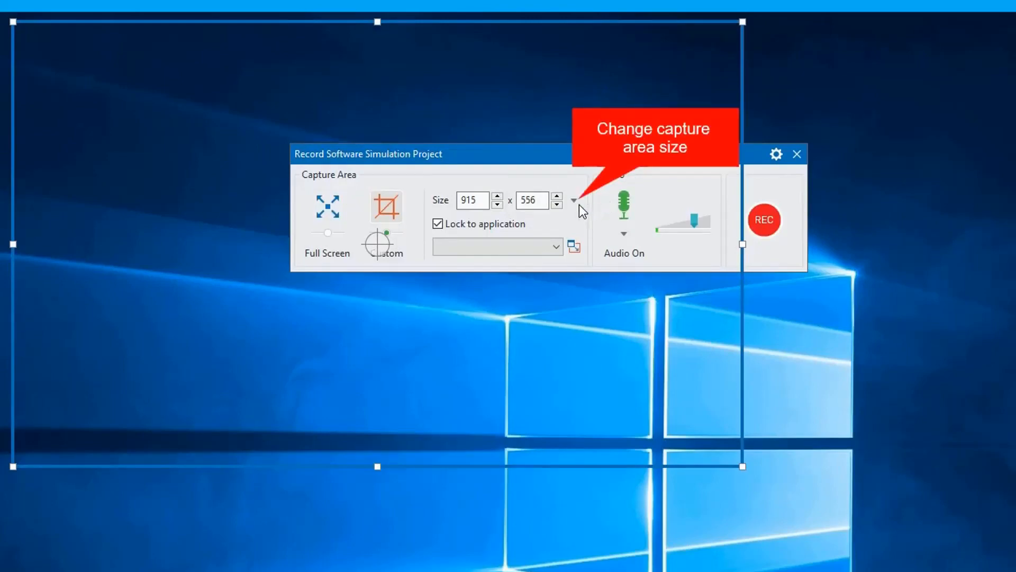
{"action": "left_click", "coordinate": [573, 201]}
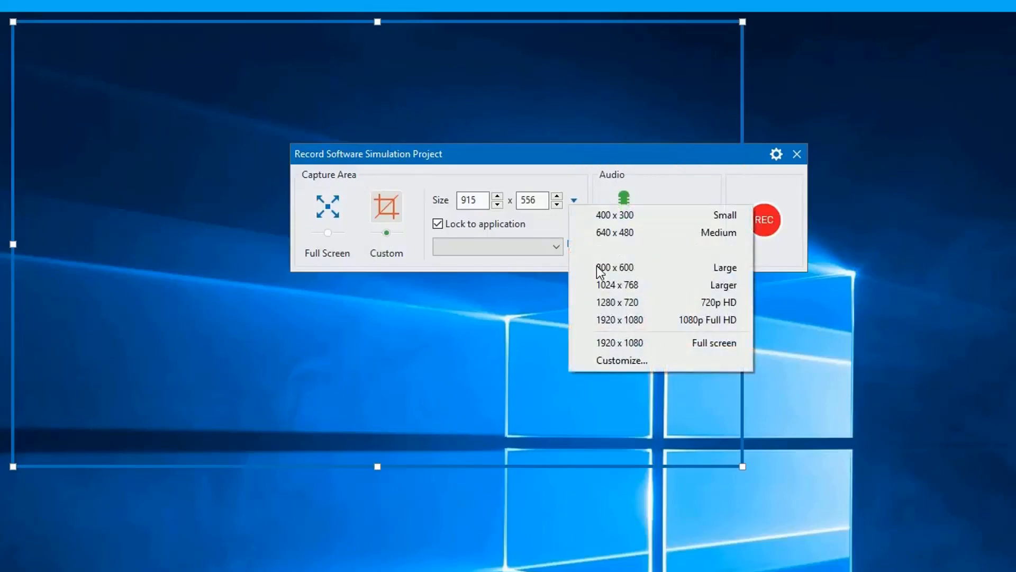
{"action": "left_click", "coordinate": [617, 302]}
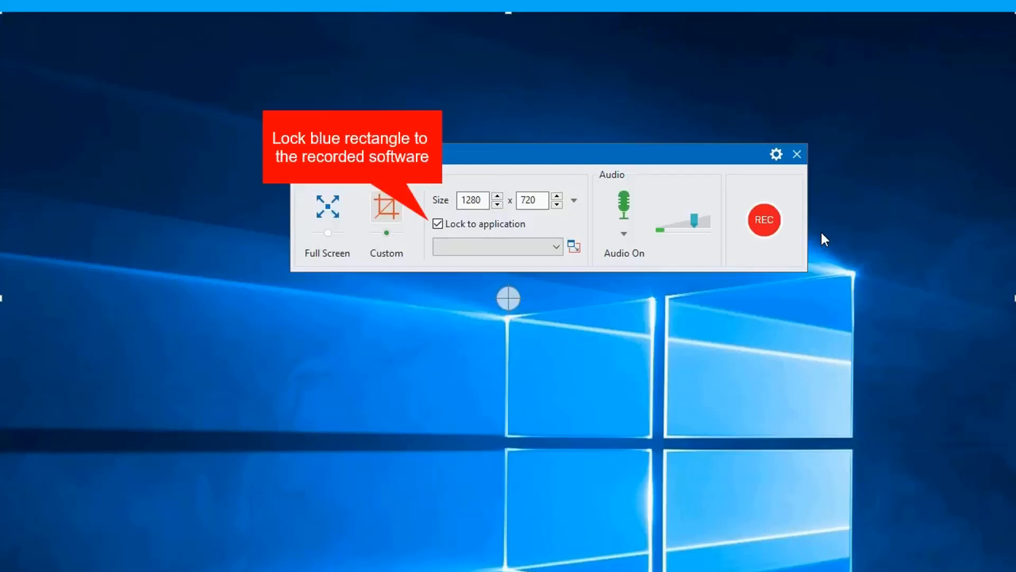
- Lock the capture area to an application, fit it to the app, and choose the Smart chart PowerPoint window
{"action": "left_click", "coordinate": [438, 223]}
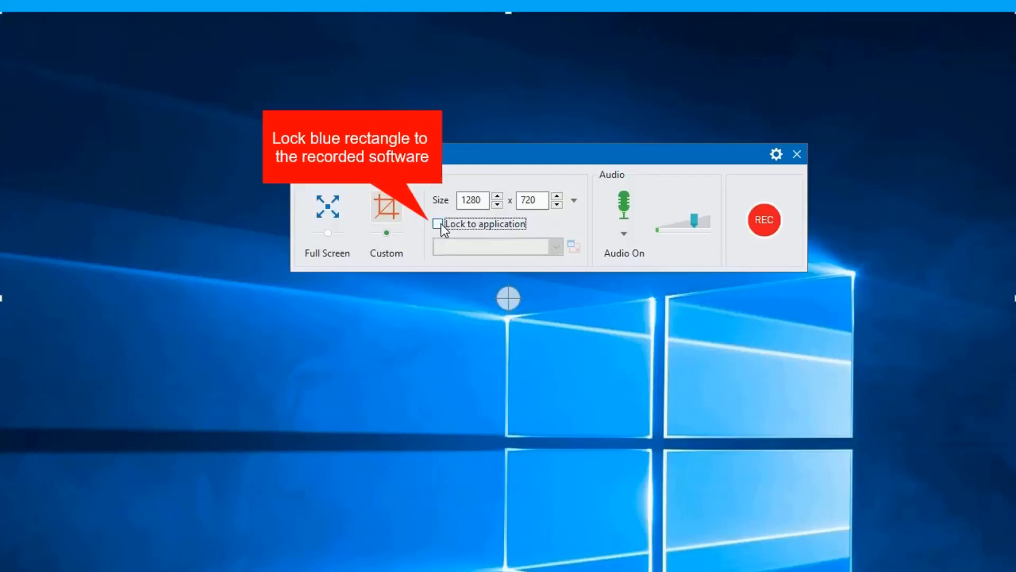
{"action": "left_click", "coordinate": [438, 224]}
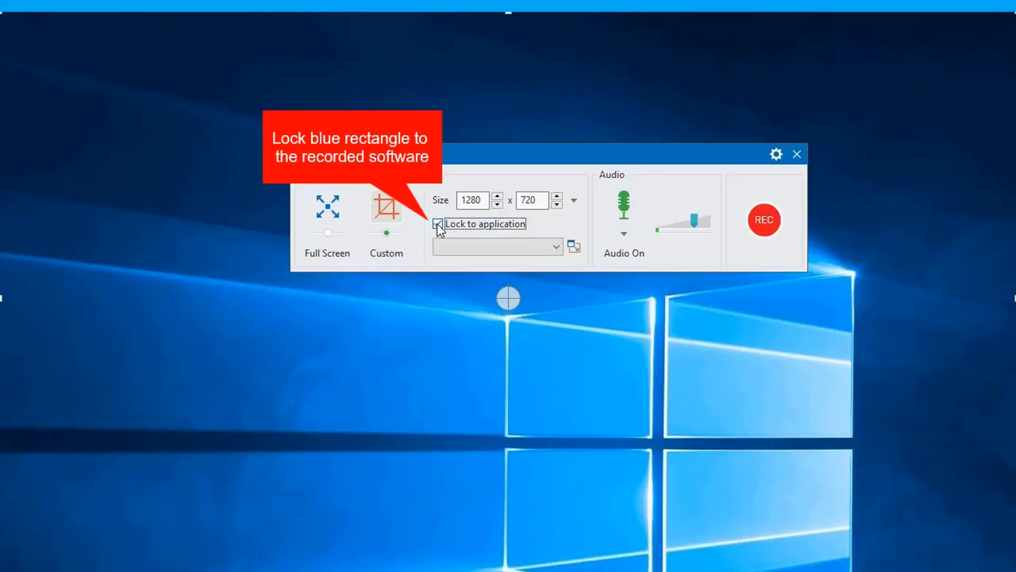
{"action": "left_click", "coordinate": [574, 247]}
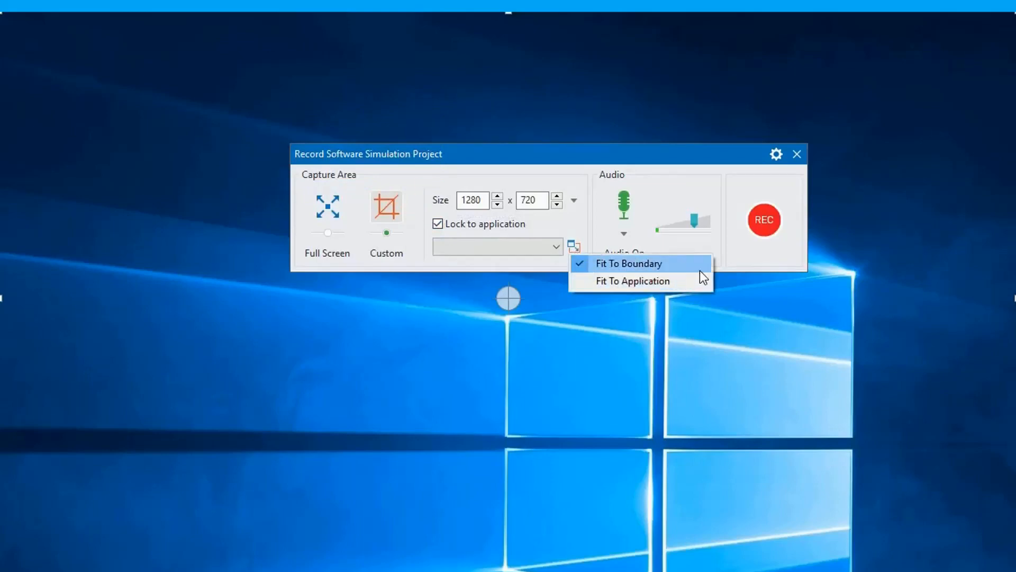
{"action": "left_click", "coordinate": [676, 273]}
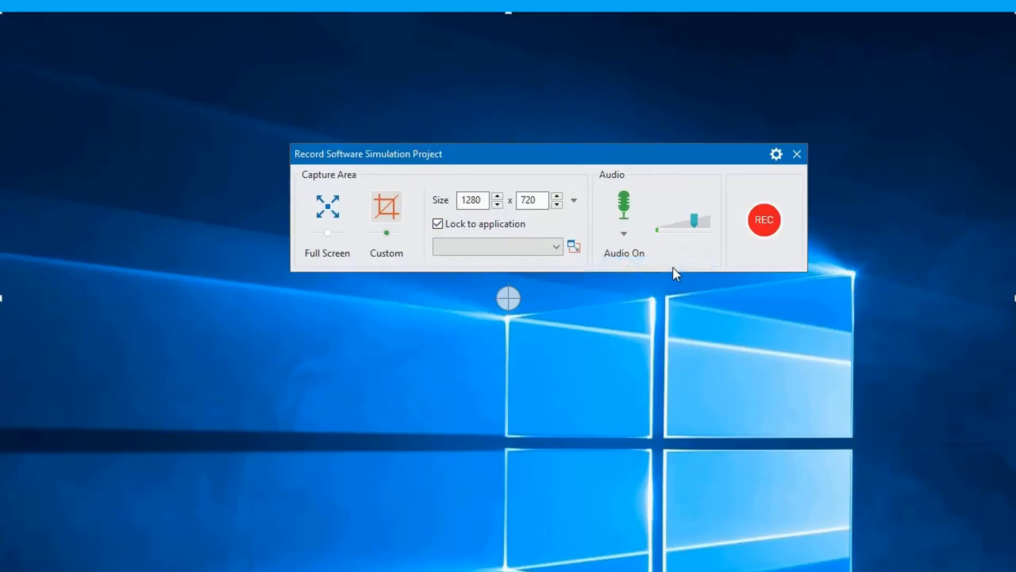
{"action": "left_click", "coordinate": [555, 246]}
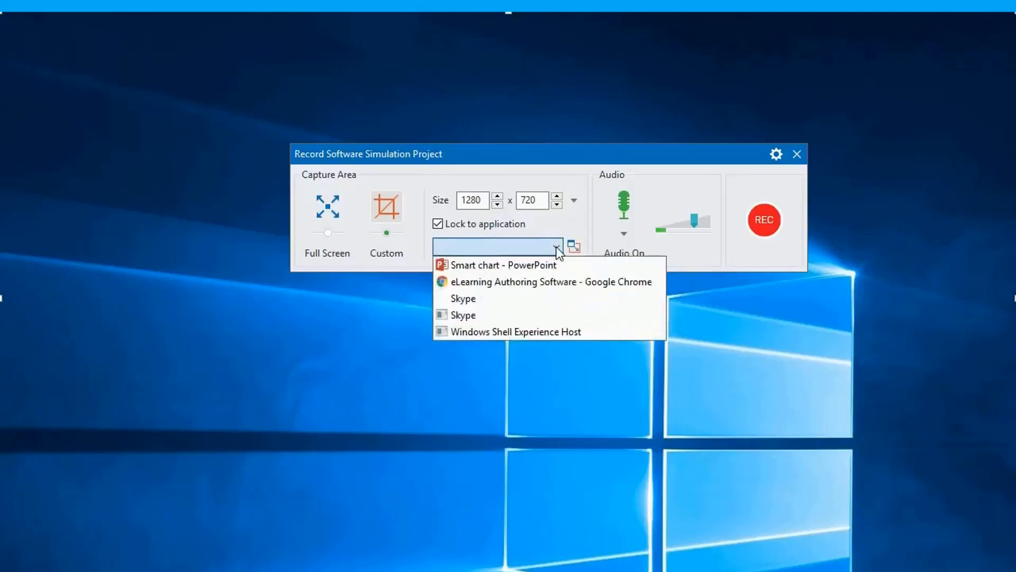
{"action": "left_click", "coordinate": [503, 264]}
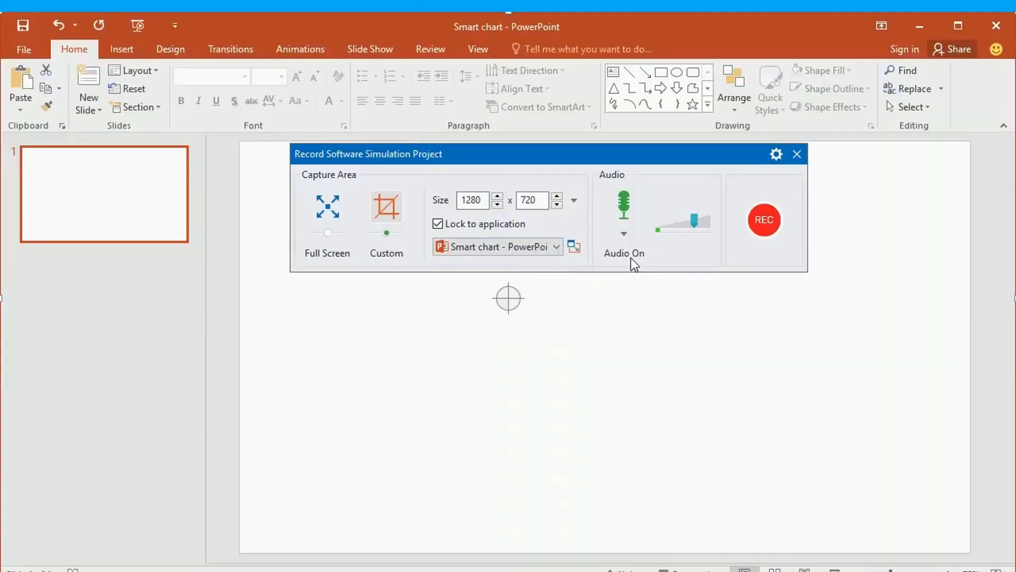
{"action": "mouse_move", "coordinate": [623, 208]}
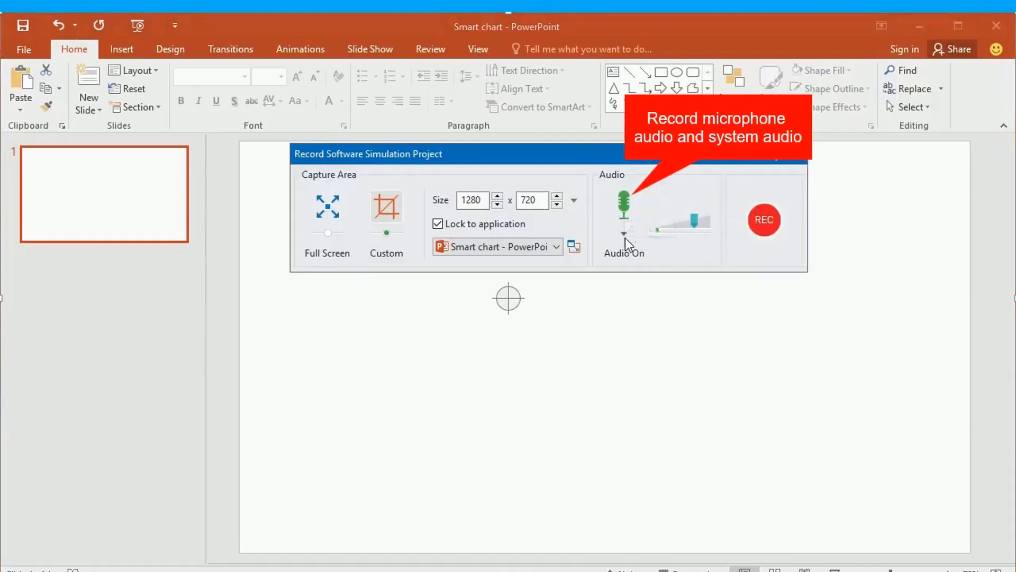
- Keep microphone and system audio on, adjust the input level, and show the recording toolbar
{"action": "left_click", "coordinate": [625, 235]}
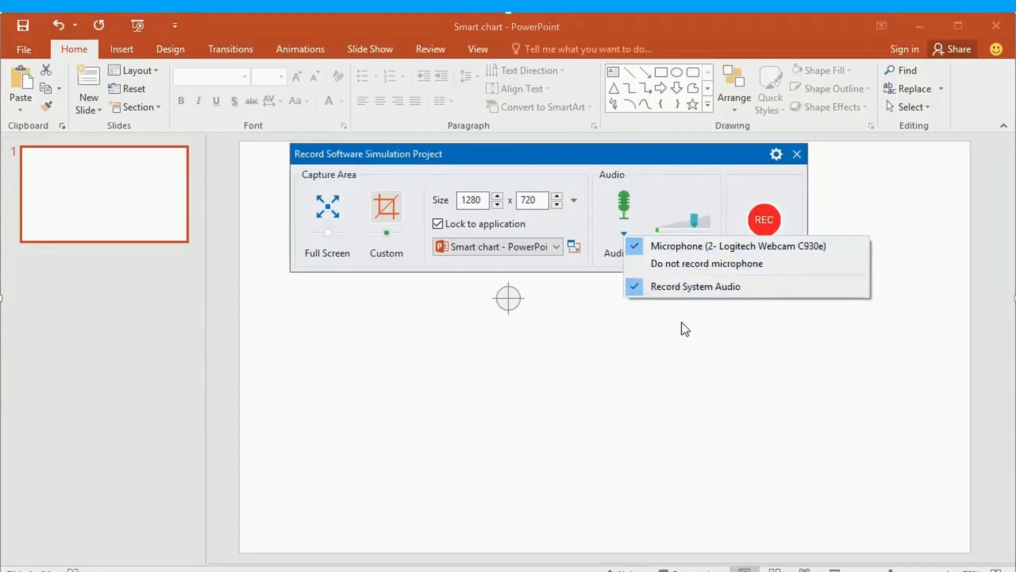
{"action": "left_click", "coordinate": [737, 245]}
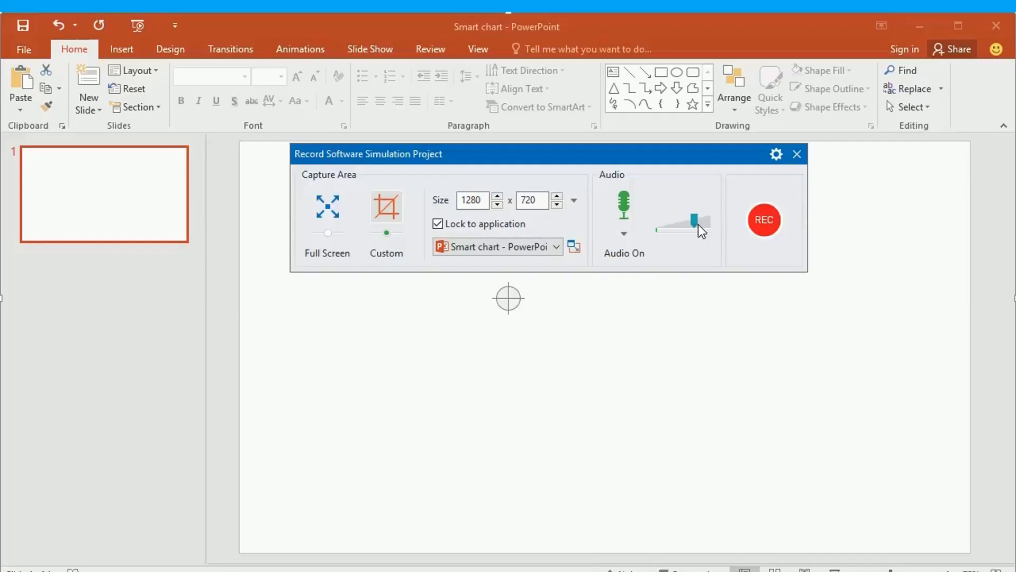
{"action": "left_click", "coordinate": [776, 153]}
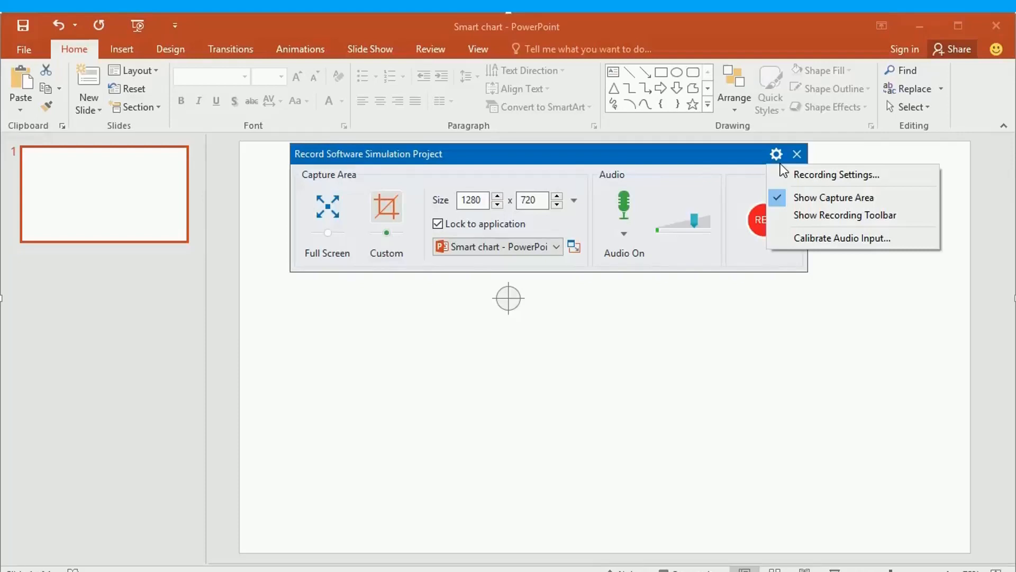
{"action": "mouse_move", "coordinate": [845, 215]}
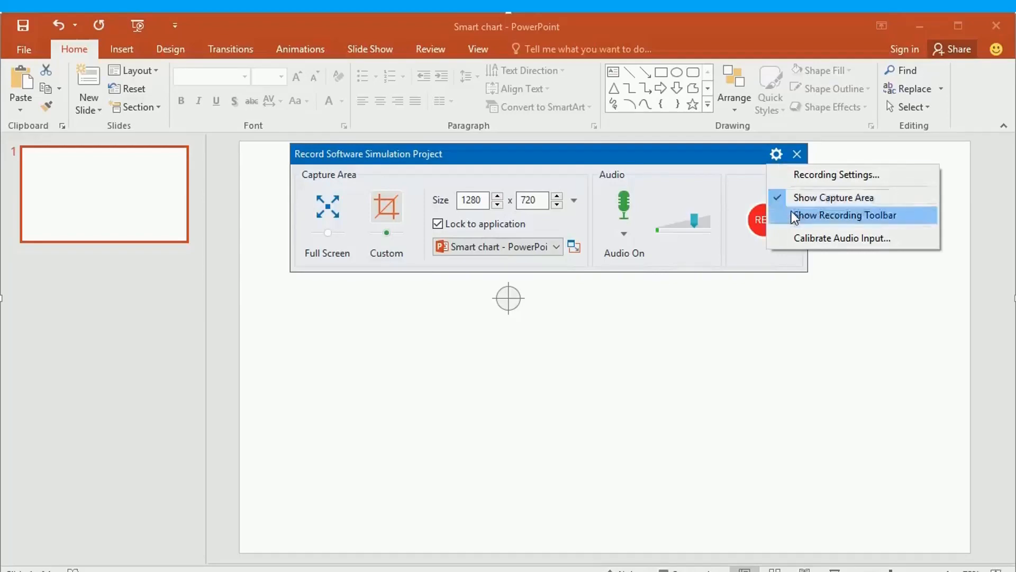
{"action": "mouse_move", "coordinate": [795, 223]}
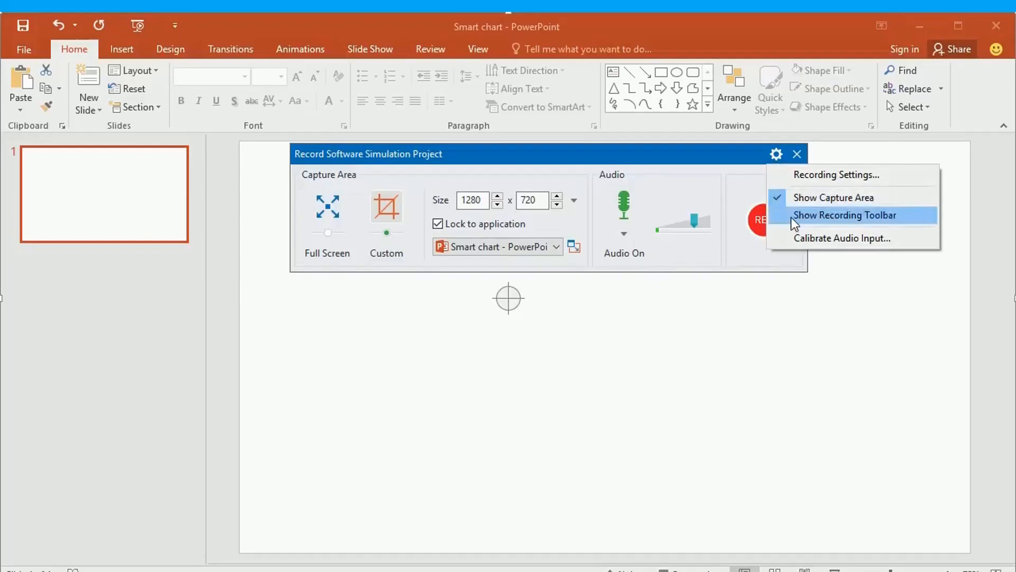
{"action": "left_click", "coordinate": [844, 215]}
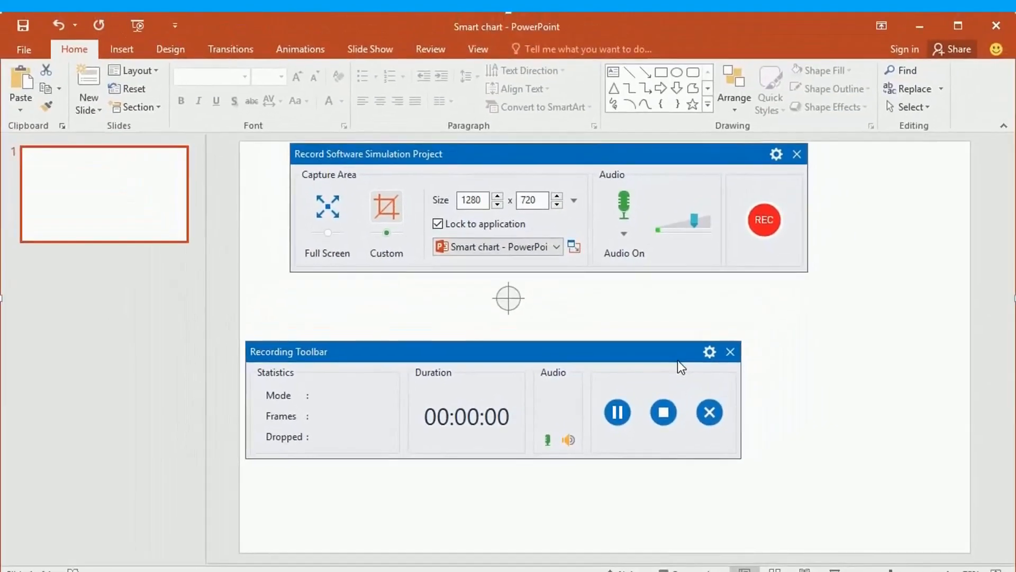
- Hide the recording toolbar, leaving the 1280×720 simulation recorder ready on the Smart chart window
{"action": "left_click", "coordinate": [732, 351]}
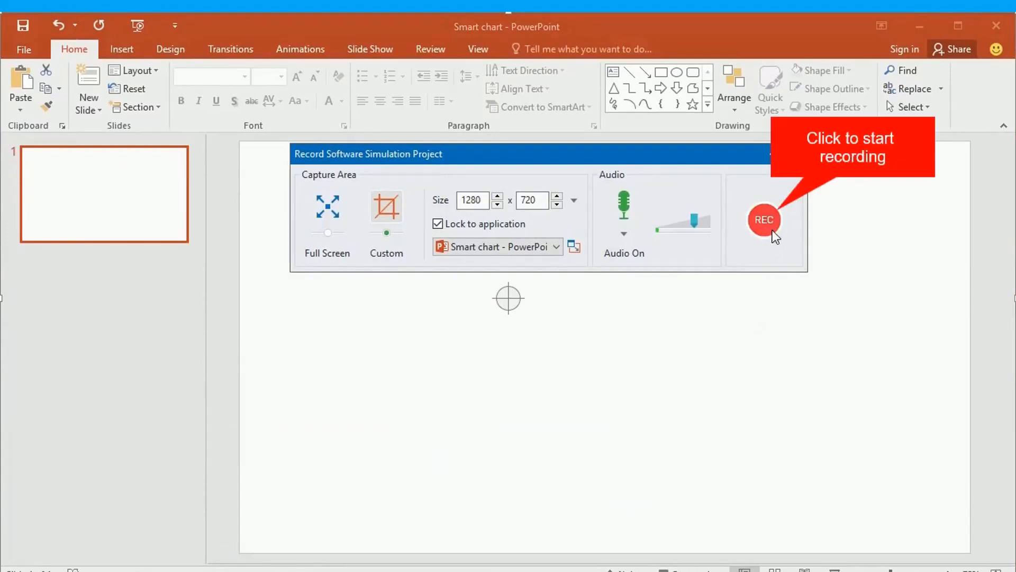
- Start recording and insert a Basic Block List SmartArt from the Insert ribbon onto the slide
{"action": "left_click", "coordinate": [764, 220]}
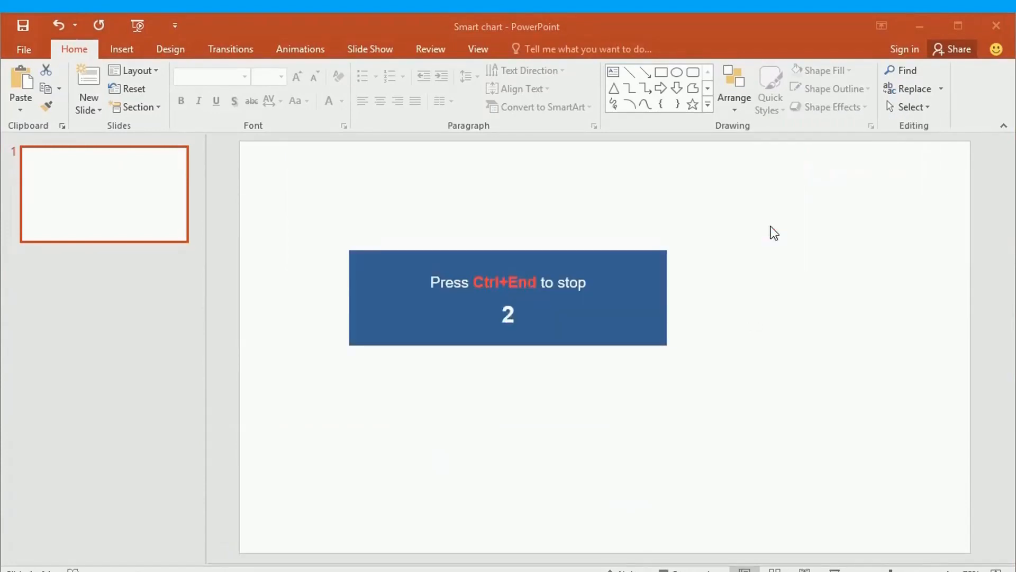
{"action": "left_click", "coordinate": [121, 48]}
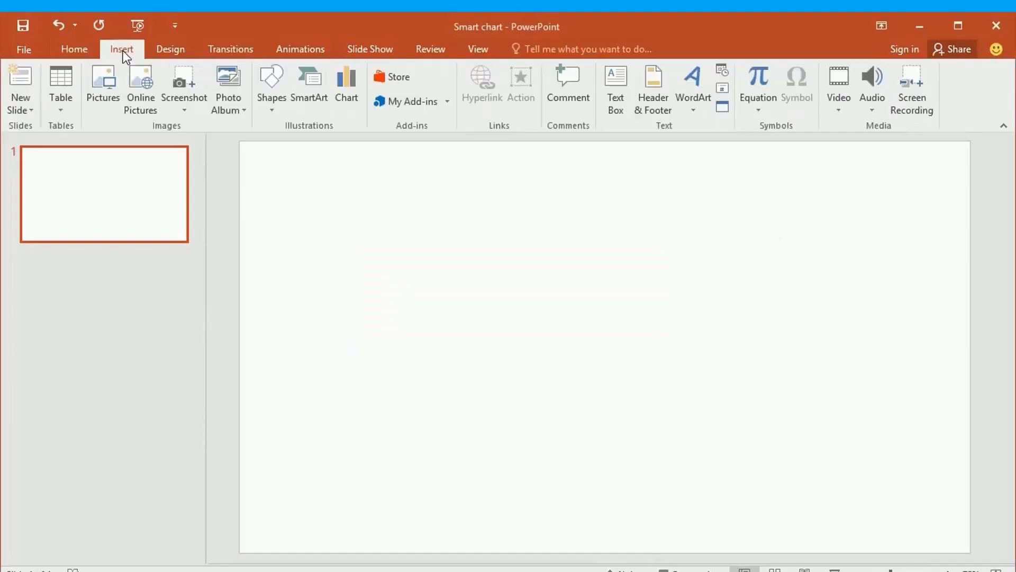
{"action": "left_click", "coordinate": [310, 89]}
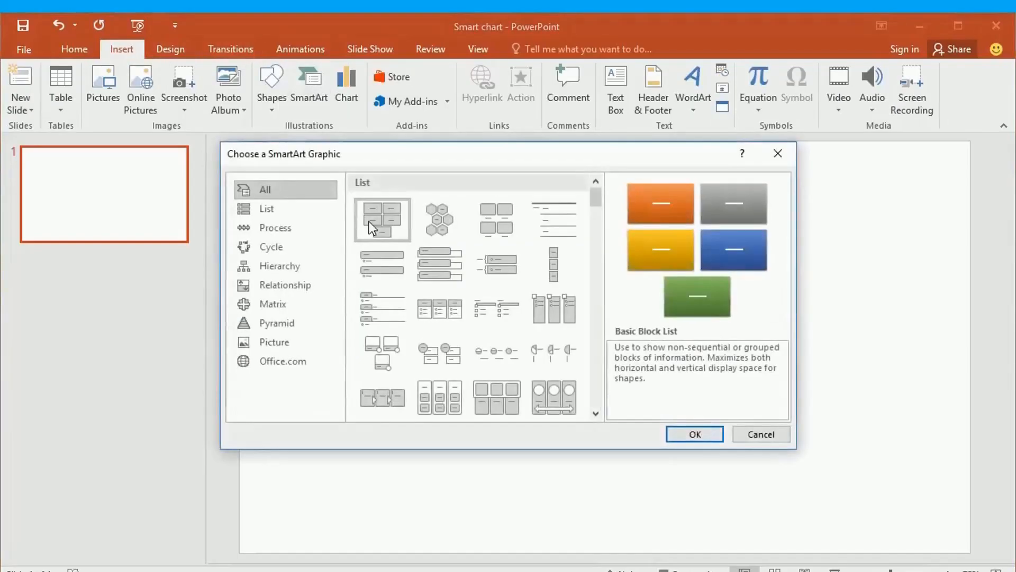
{"action": "left_click", "coordinate": [693, 434]}
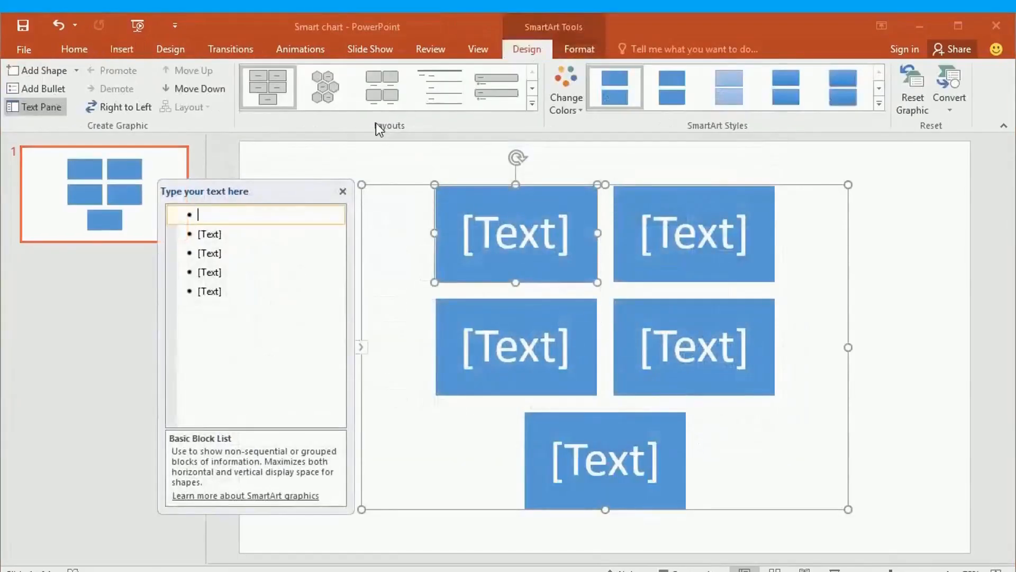
{"action": "left_click", "coordinate": [564, 91]}
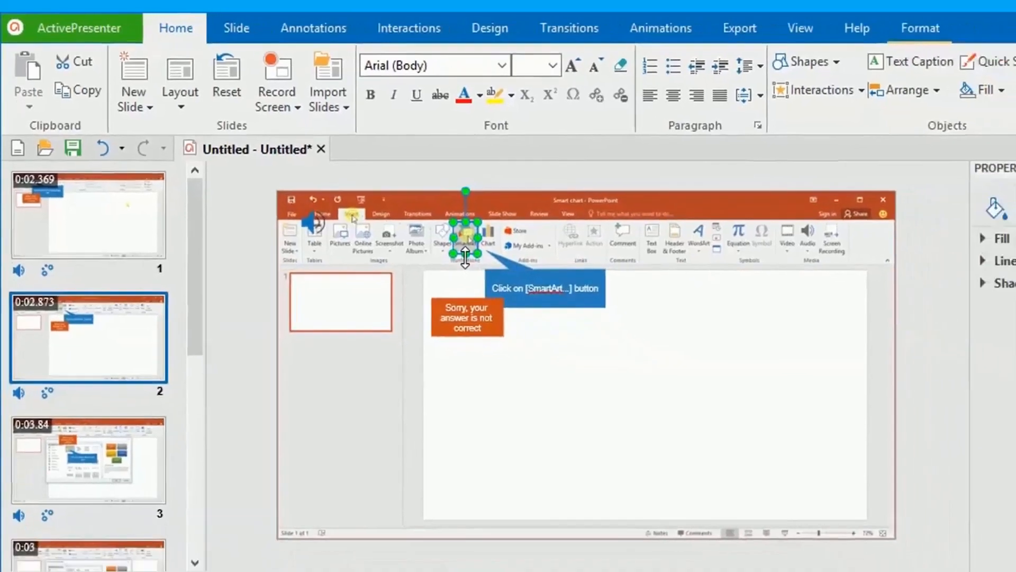
- Launch the HTML5 Tutorial preview in Edge and follow its SmartArt gallery and Basic Block List prompts
{"action": "left_click", "coordinate": [739, 27]}
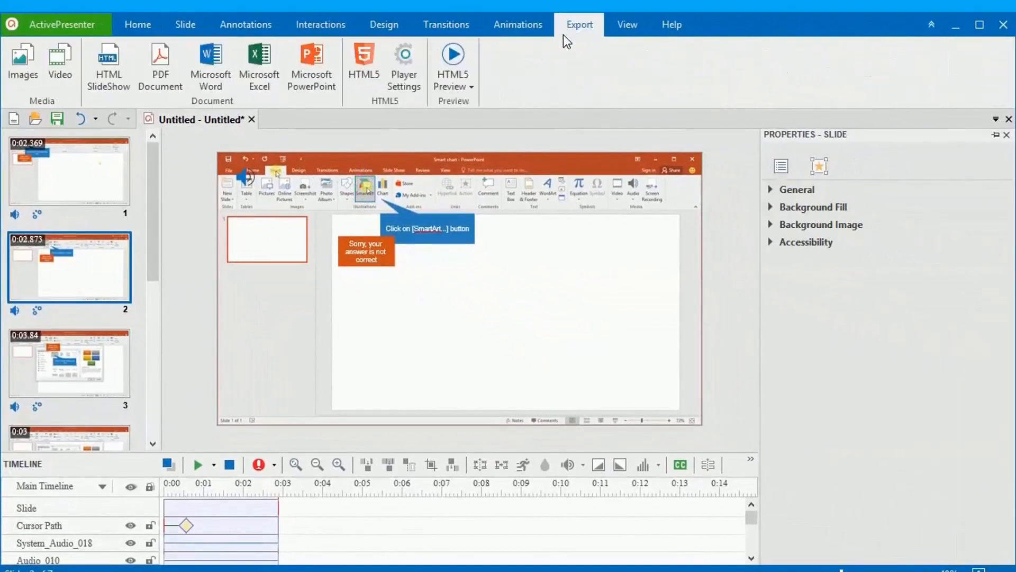
{"action": "left_click", "coordinate": [452, 61]}
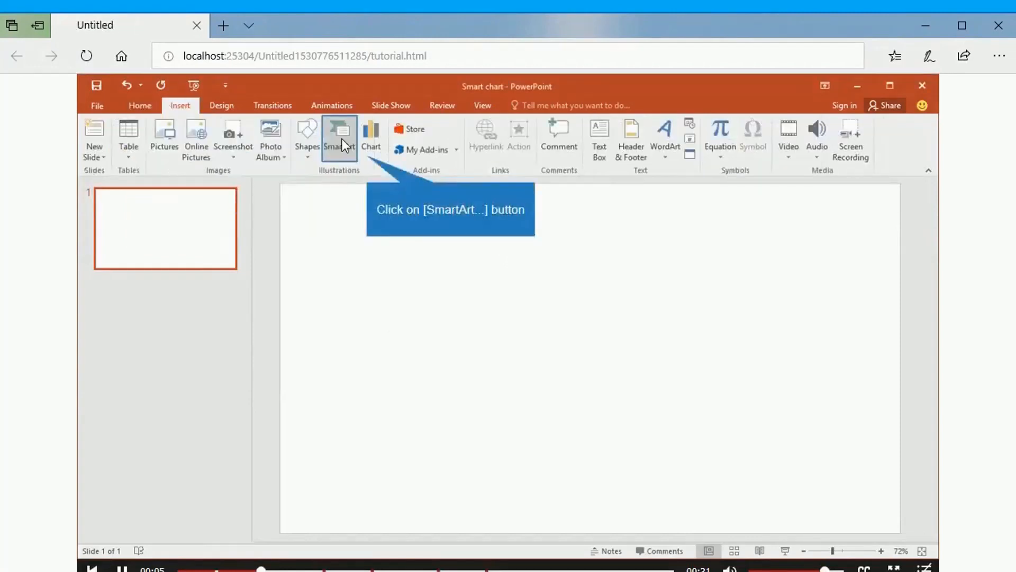
{"action": "left_click", "coordinate": [339, 137]}
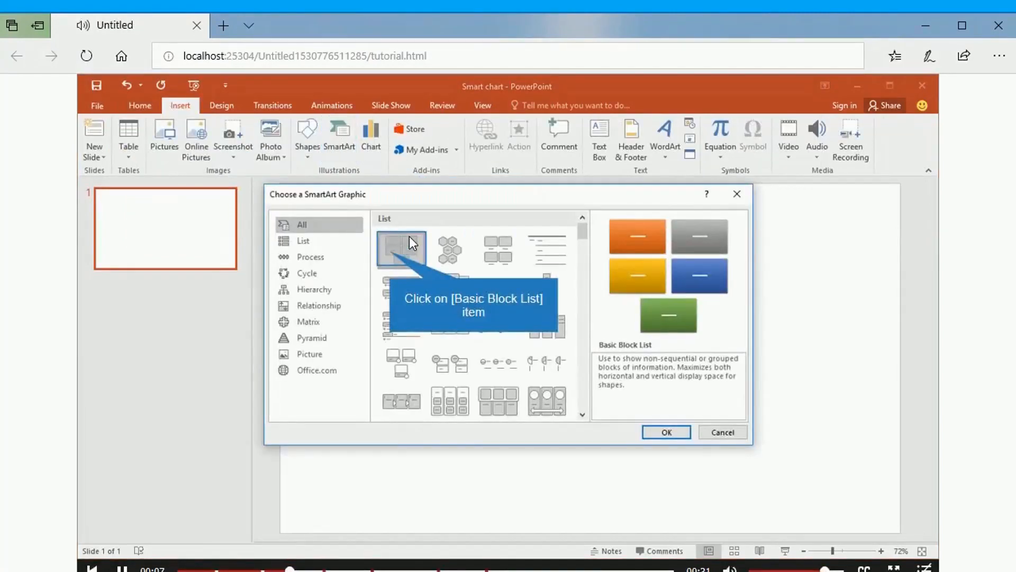
{"action": "left_click", "coordinate": [400, 249]}
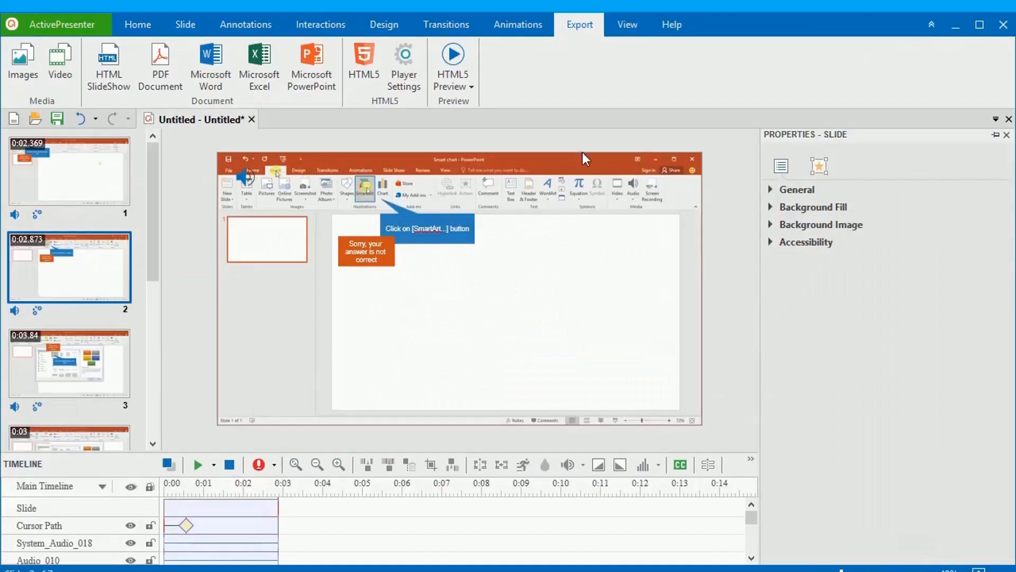
{"action": "mouse_move", "coordinate": [363, 61]}
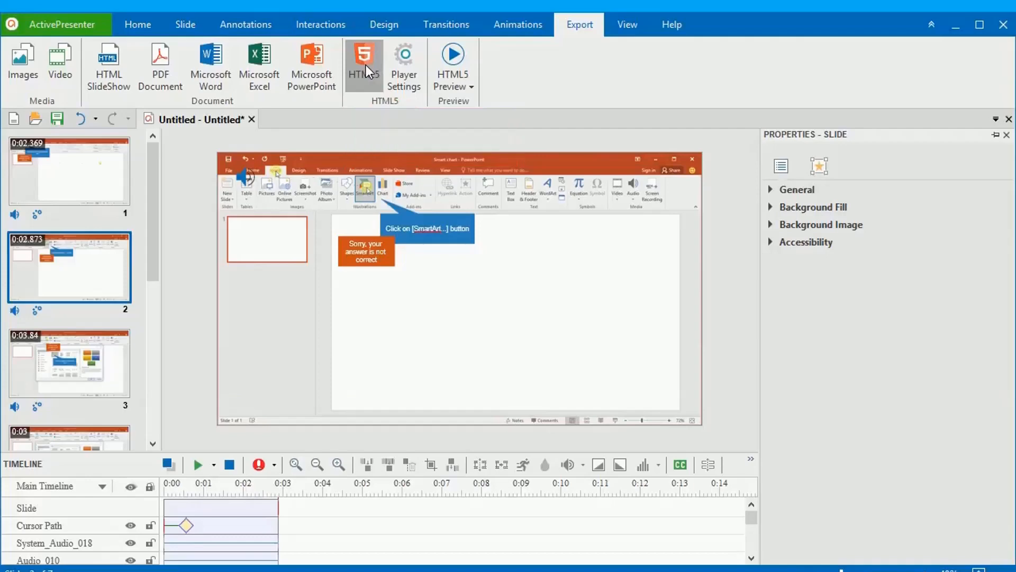
- Export to HTML5 with all operation modes, LMS reporting set to None, and view the output
{"action": "left_click", "coordinate": [363, 65]}
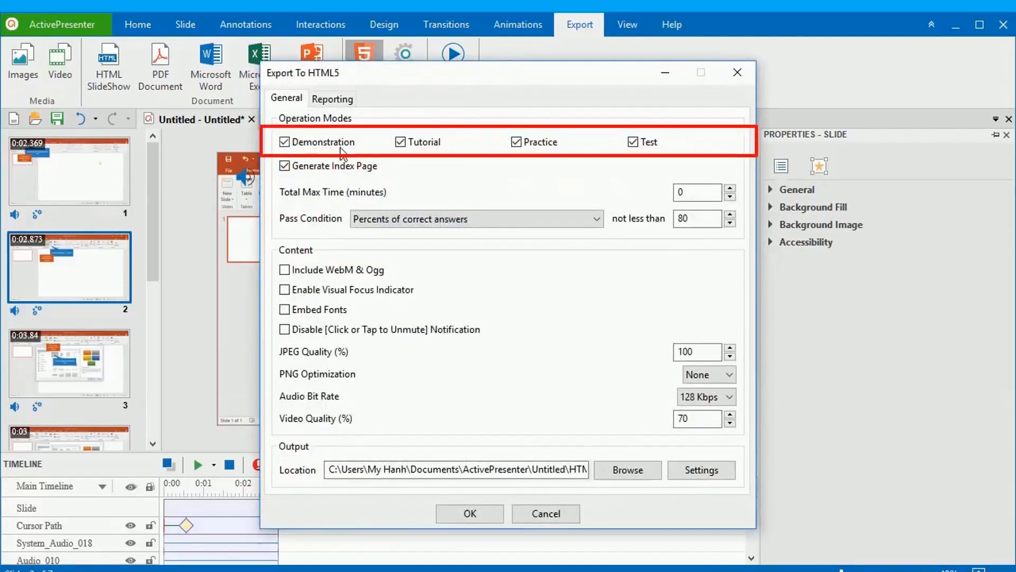
{"action": "left_click", "coordinate": [333, 99]}
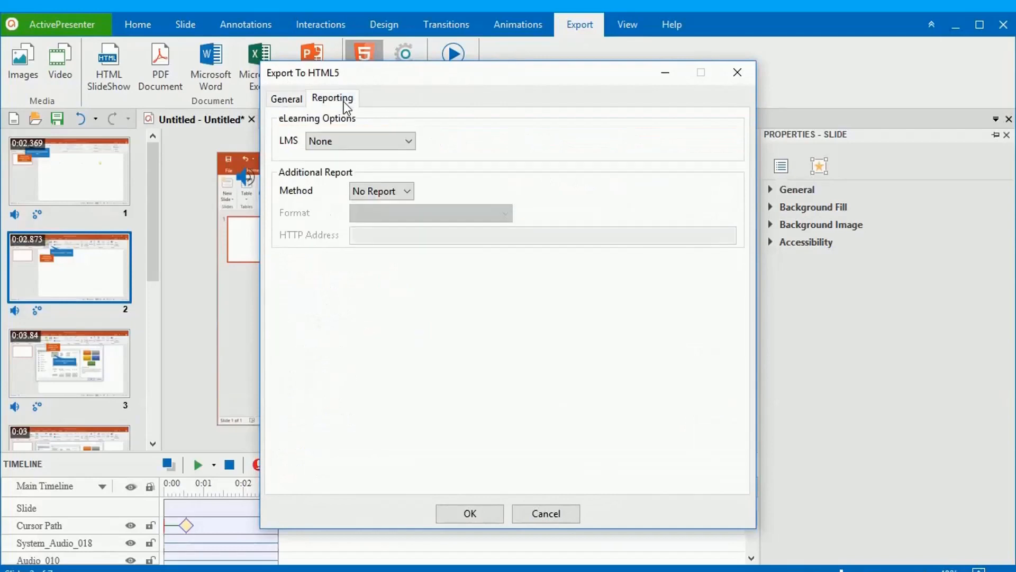
{"action": "left_click", "coordinate": [359, 141]}
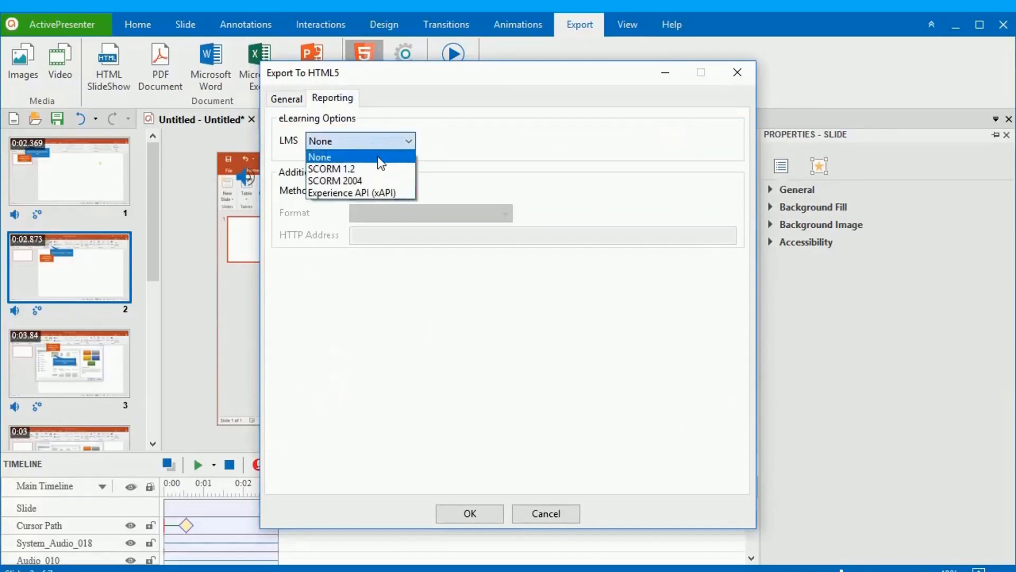
{"action": "left_click", "coordinate": [320, 157]}
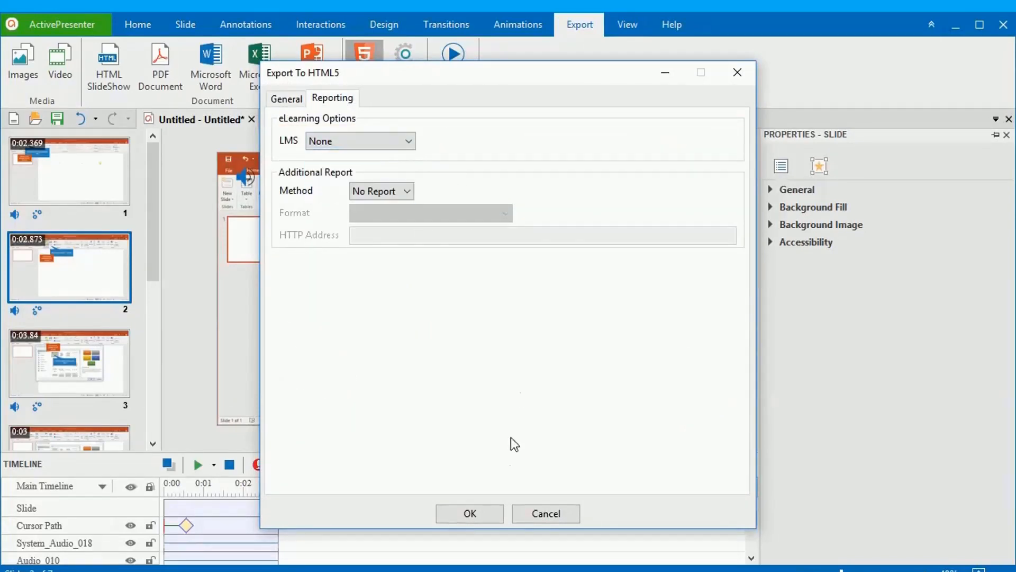
{"action": "left_click", "coordinate": [469, 513]}
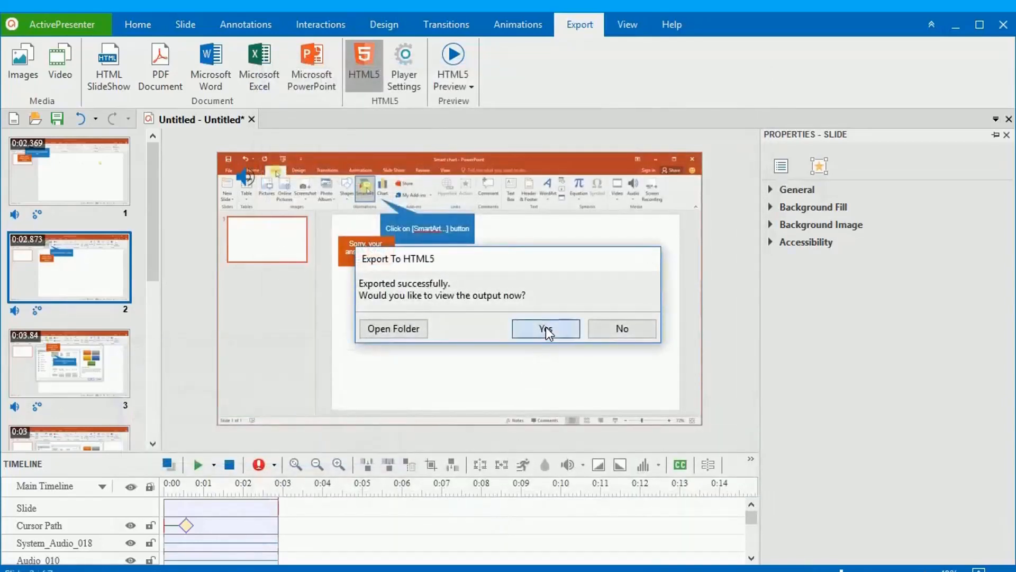
{"action": "left_click", "coordinate": [545, 329]}
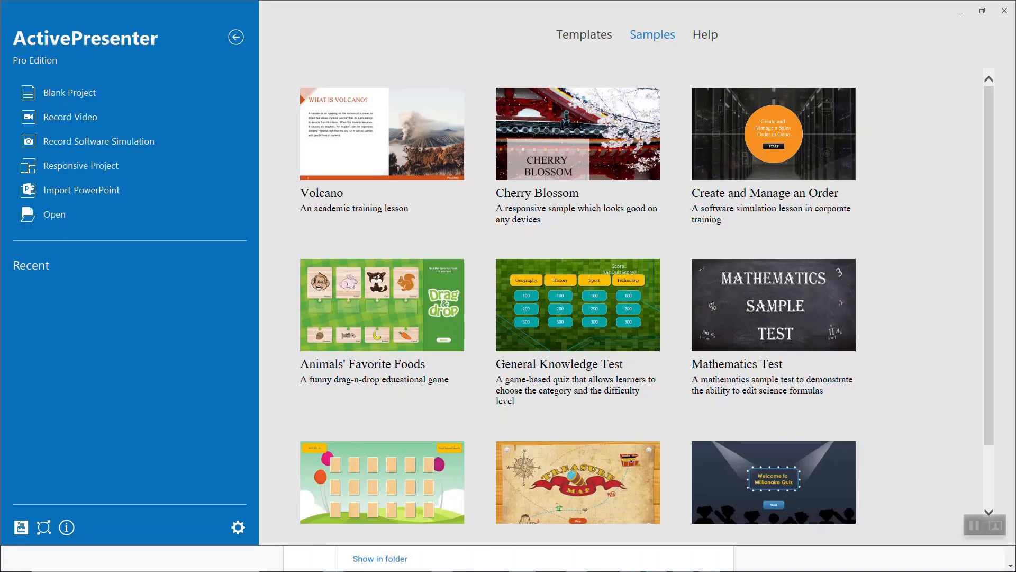
{"action": "mouse_move", "coordinate": [751, 359]}
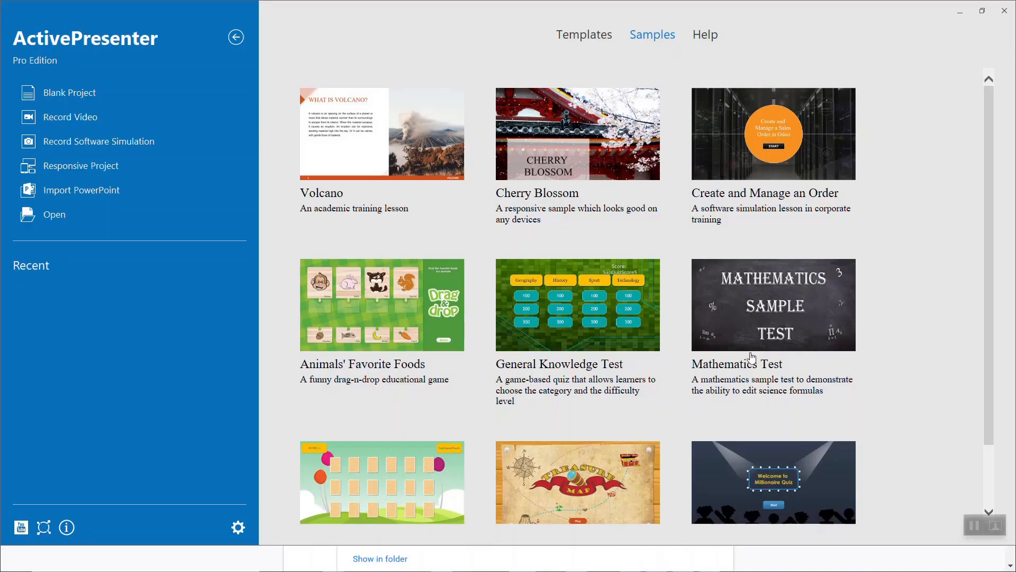
{"action": "mouse_move", "coordinate": [609, 567]}
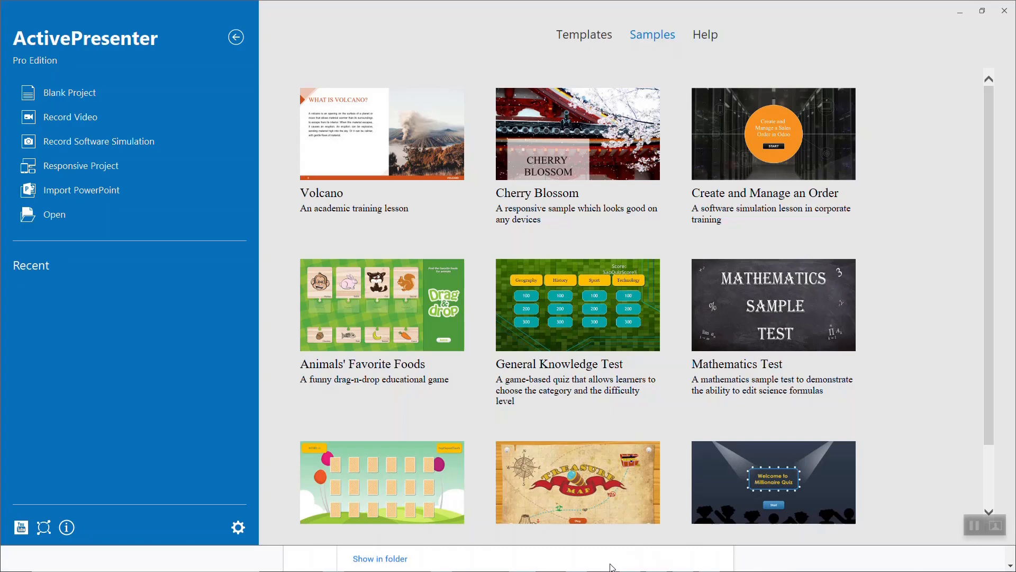
- Scroll through the bundled sample projects on the start screen
{"action": "scroll", "scroll_direction": "down", "scroll_amount": 3}
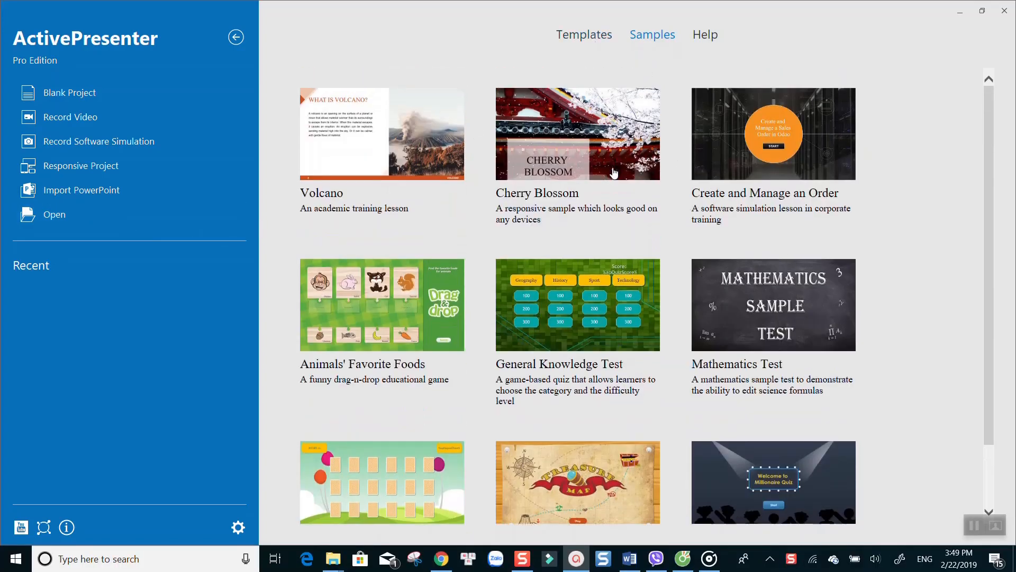
{"action": "scroll", "scroll_direction": "down", "scroll_amount": 3}
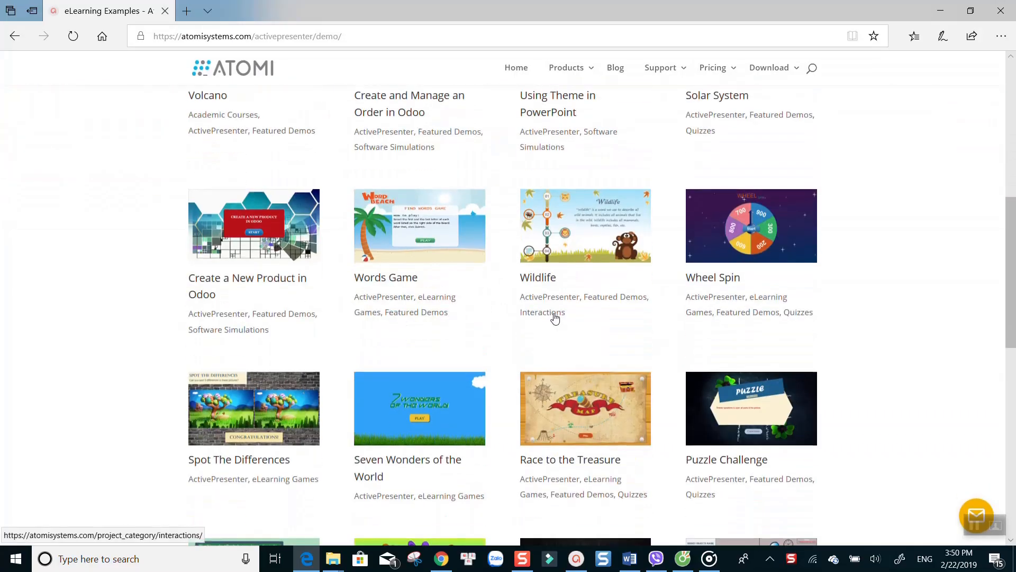
- Filter the eLearning examples to Interactions, then Quizzes, and head to the site's Pricing section
{"action": "scroll", "scroll_direction": "down", "scroll_amount": 3}
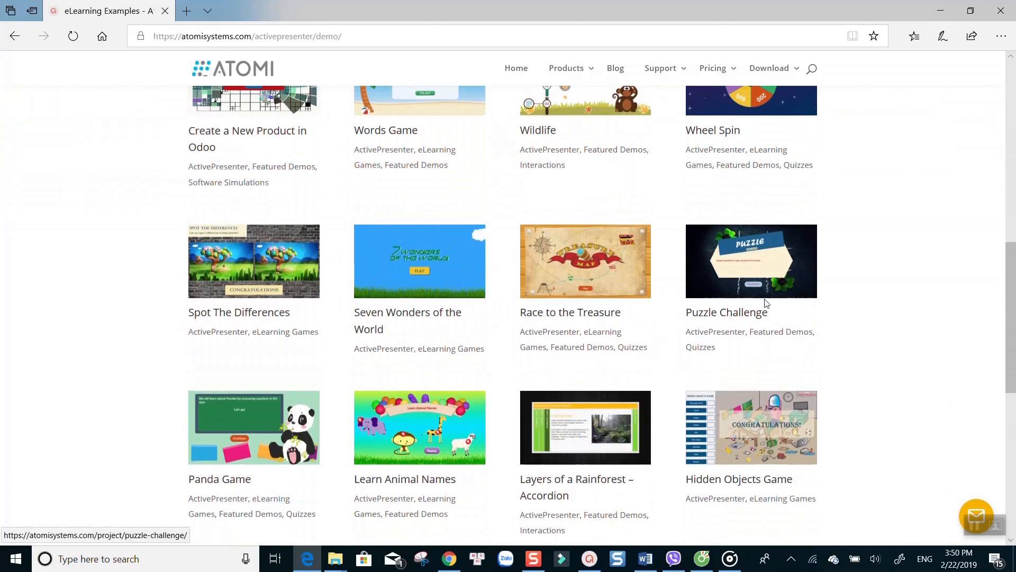
{"action": "scroll", "scroll_direction": "down", "scroll_amount": 3}
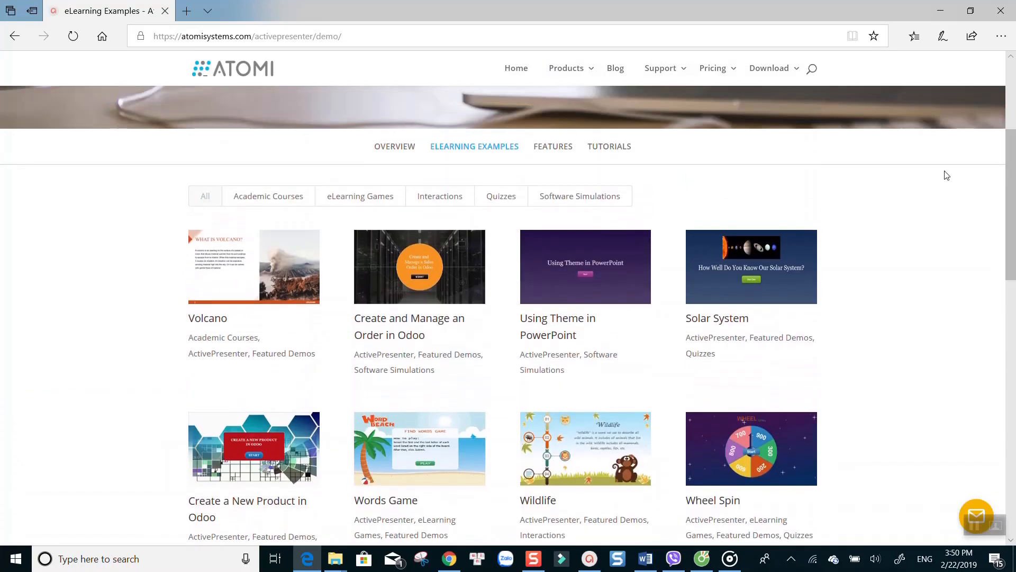
{"action": "left_click", "coordinate": [439, 196]}
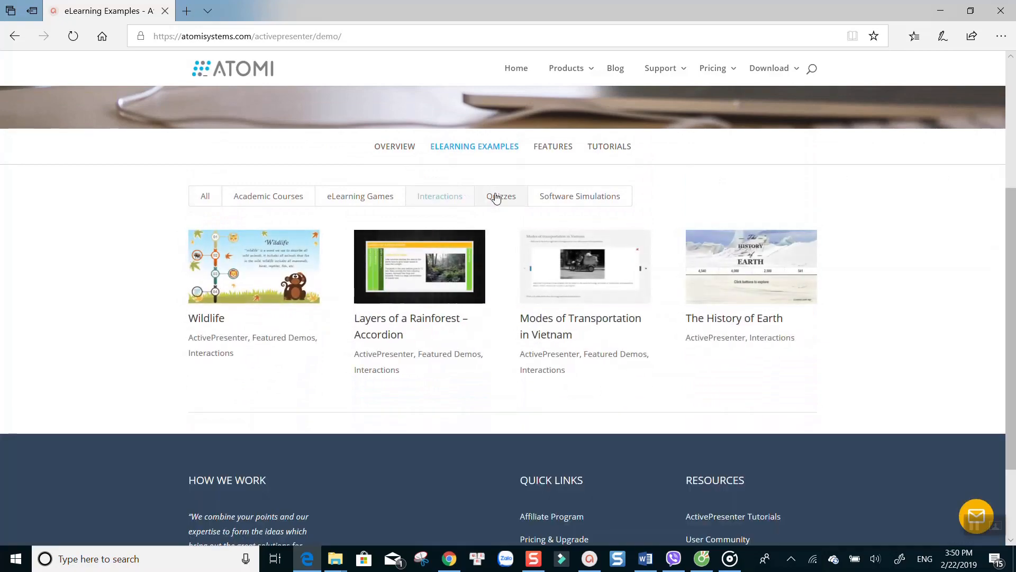
{"action": "left_click", "coordinate": [500, 196]}
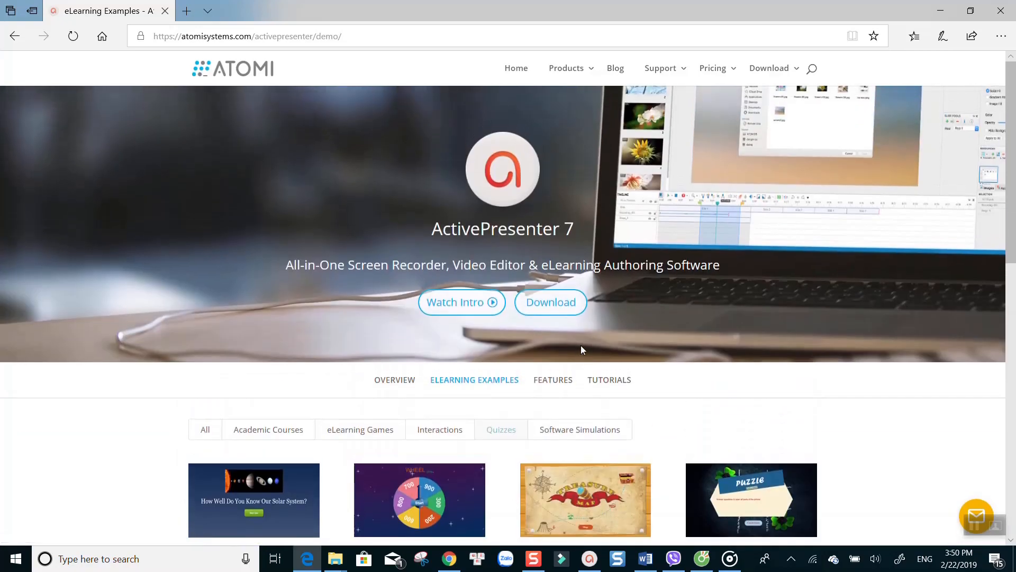
{"action": "left_click", "coordinate": [712, 67]}
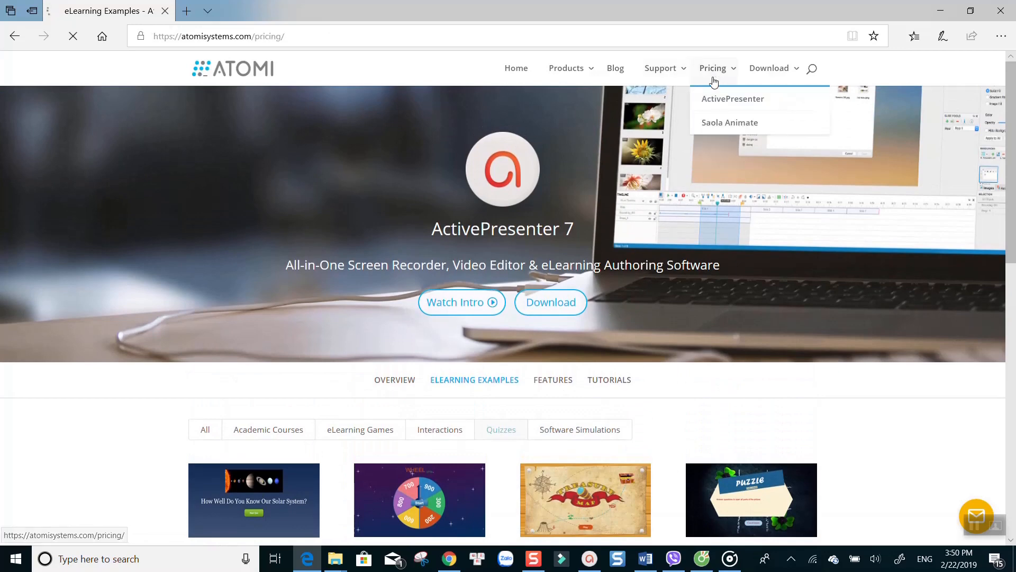
- Load the ActivePresenter 7 pricing page and scroll the $199 Standard vs $399 Pro comparison
{"action": "left_click", "coordinate": [712, 68]}
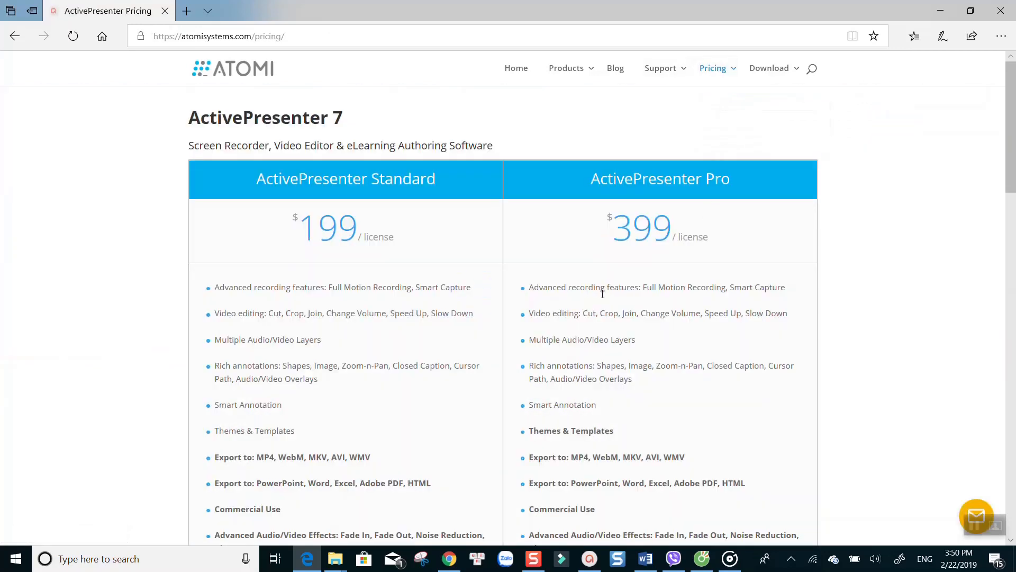
{"action": "scroll", "scroll_direction": "down", "scroll_amount": 3}
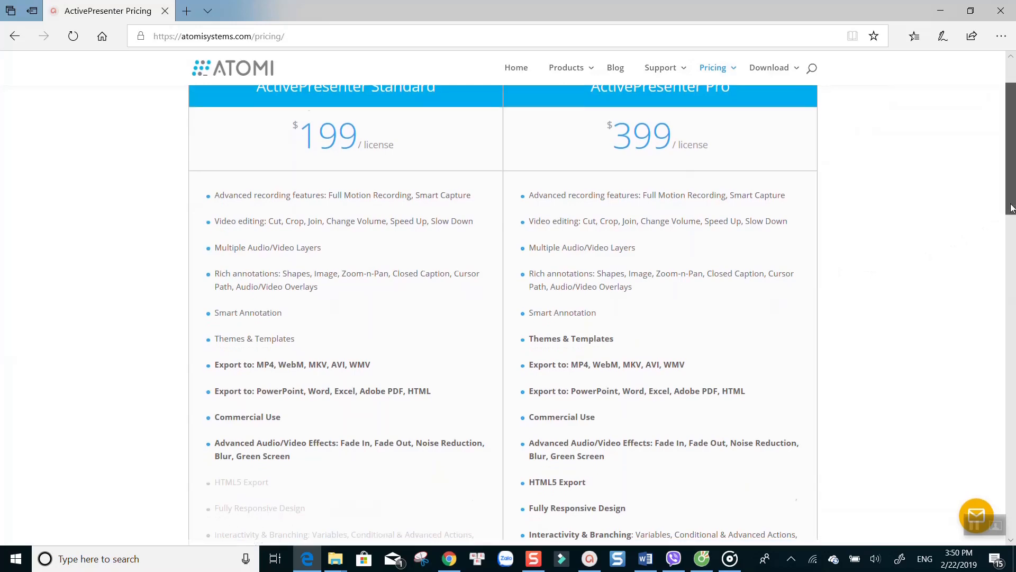
{"action": "scroll", "scroll_direction": "down", "scroll_amount": 3}
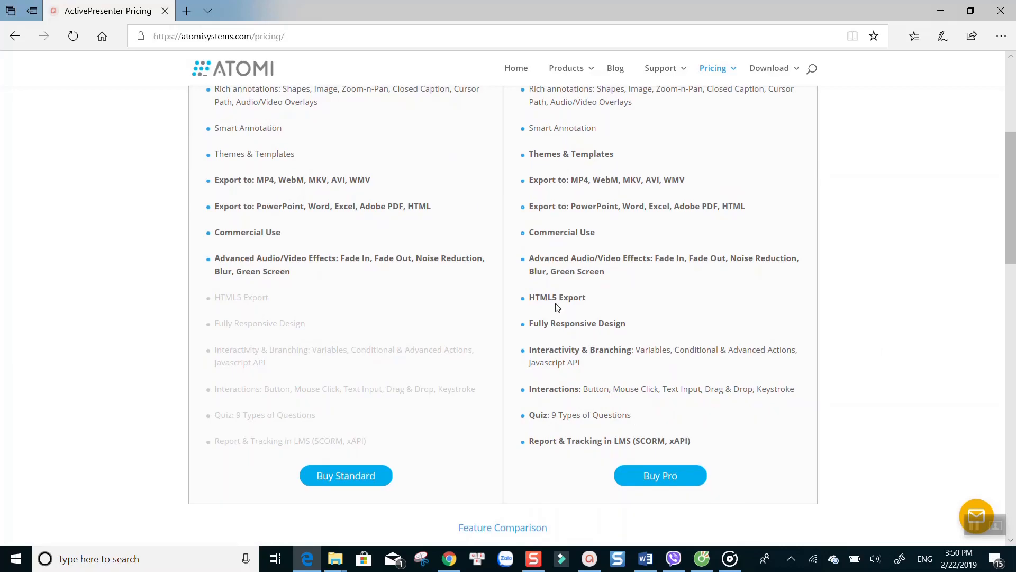
{"action": "scroll", "scroll_direction": "up", "scroll_amount": 3}
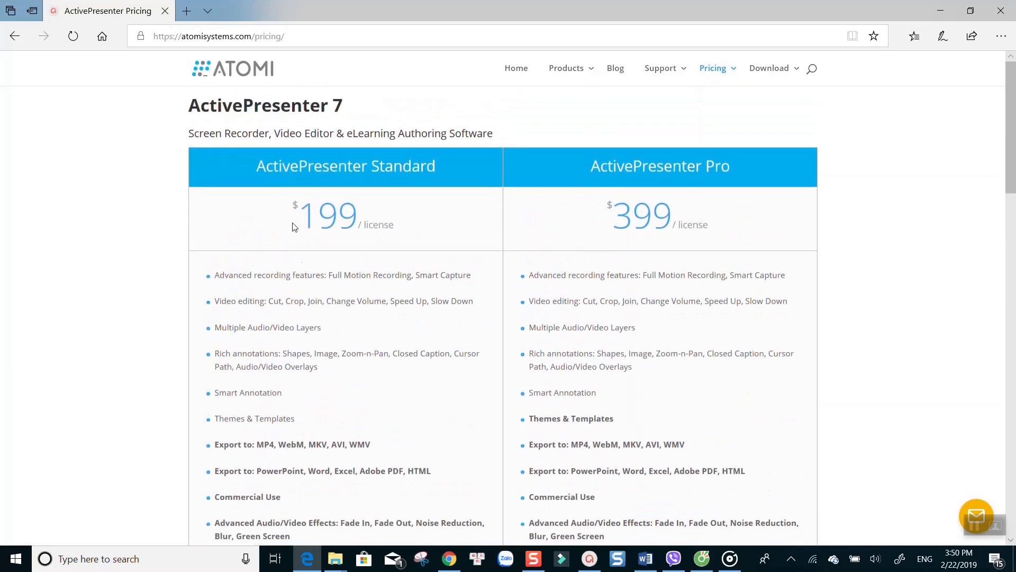
{"action": "scroll", "scroll_direction": "down", "scroll_amount": 3}
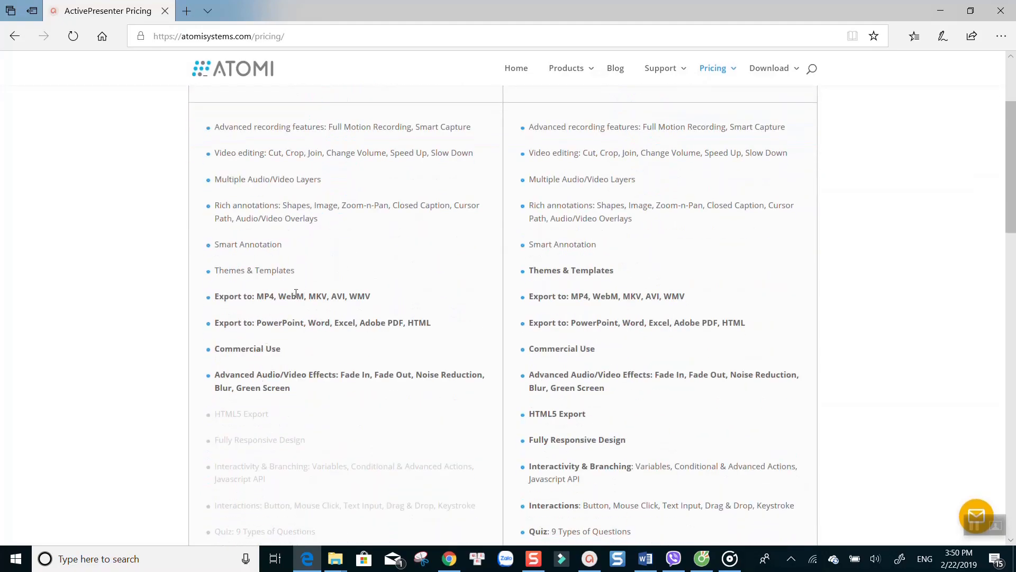
{"action": "scroll", "scroll_direction": "down", "scroll_amount": 3}
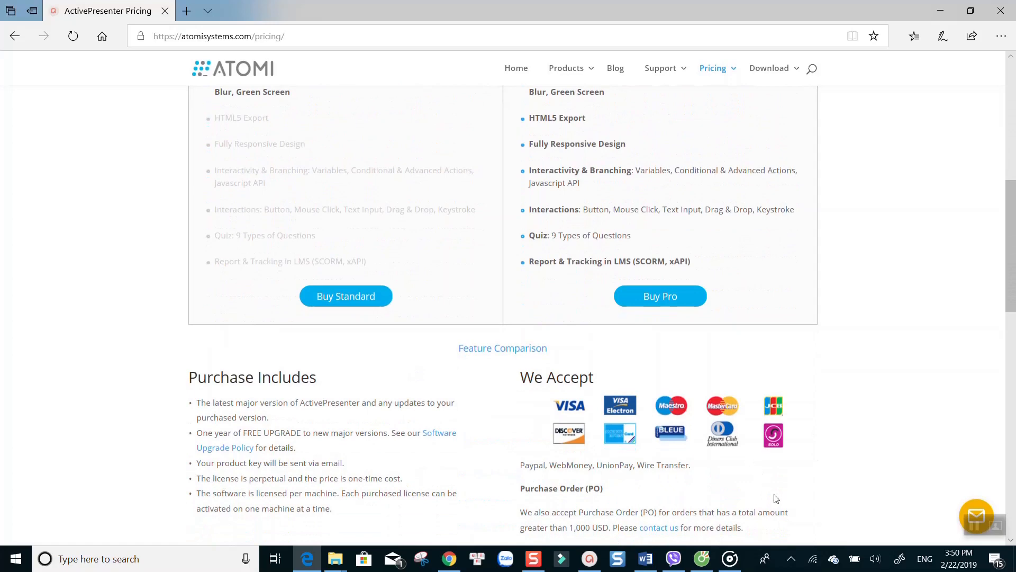